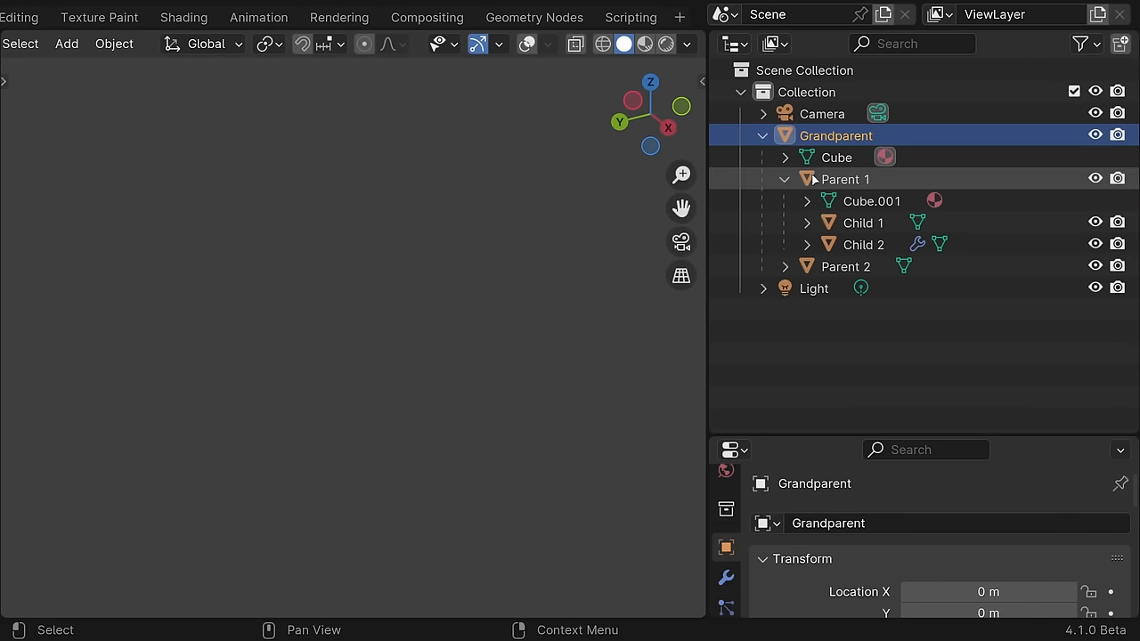
Recursively expand the Grandparent branch in the Outliner, then collapse it again.
left_click(844, 179)
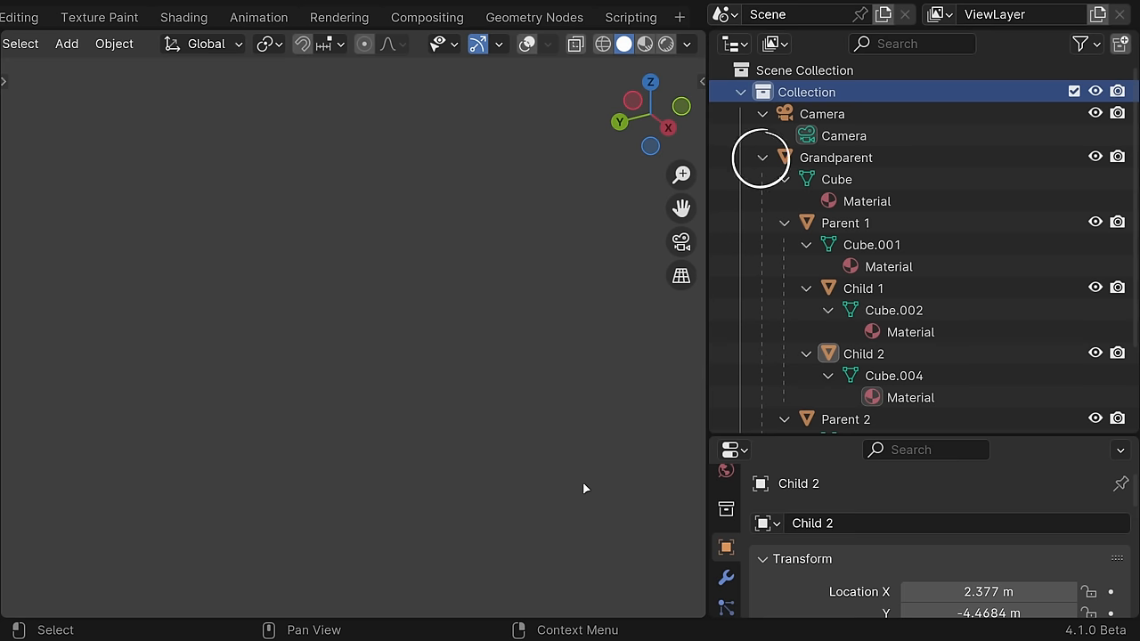
left_click(761, 157)
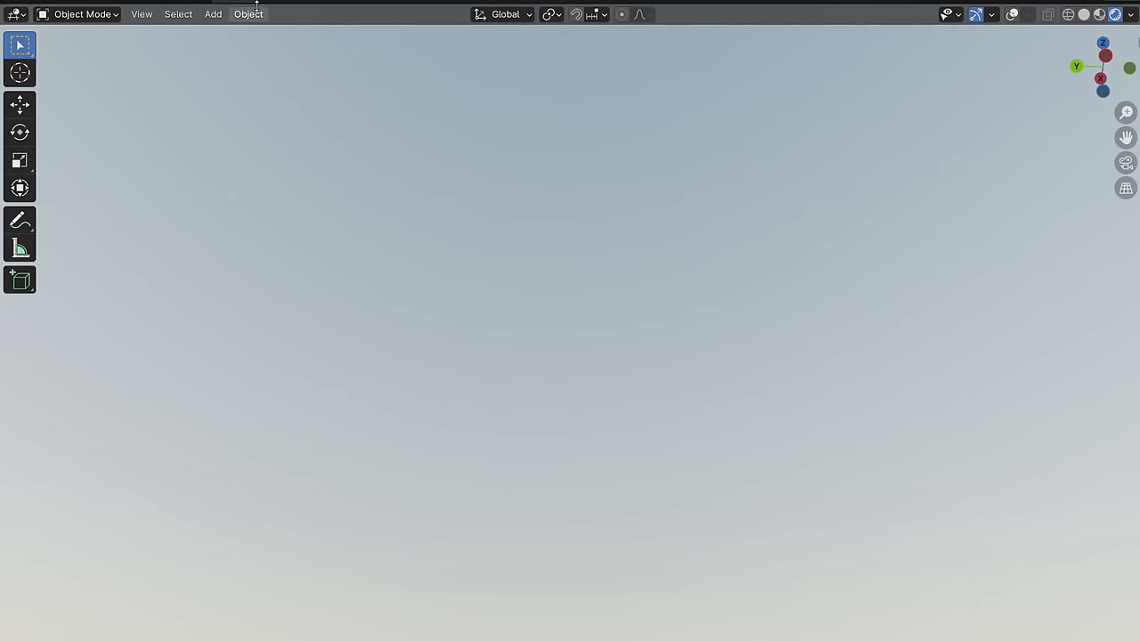
Set Camera as the scene camera and join the two side-by-side areas into one.
left_click(142, 14)
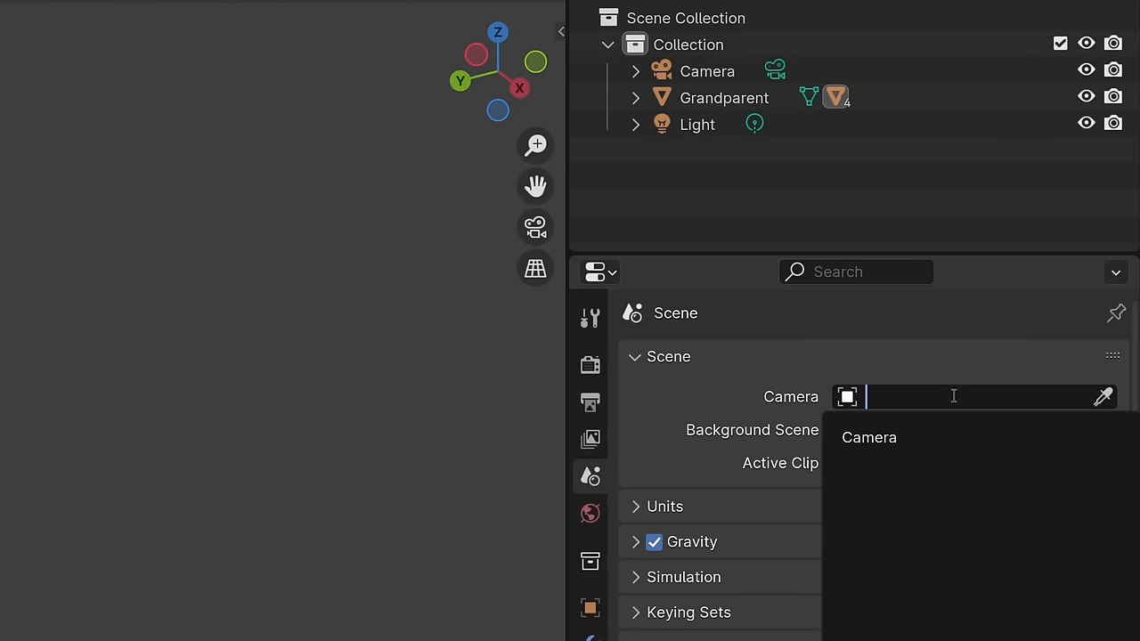
left_click(868, 437)
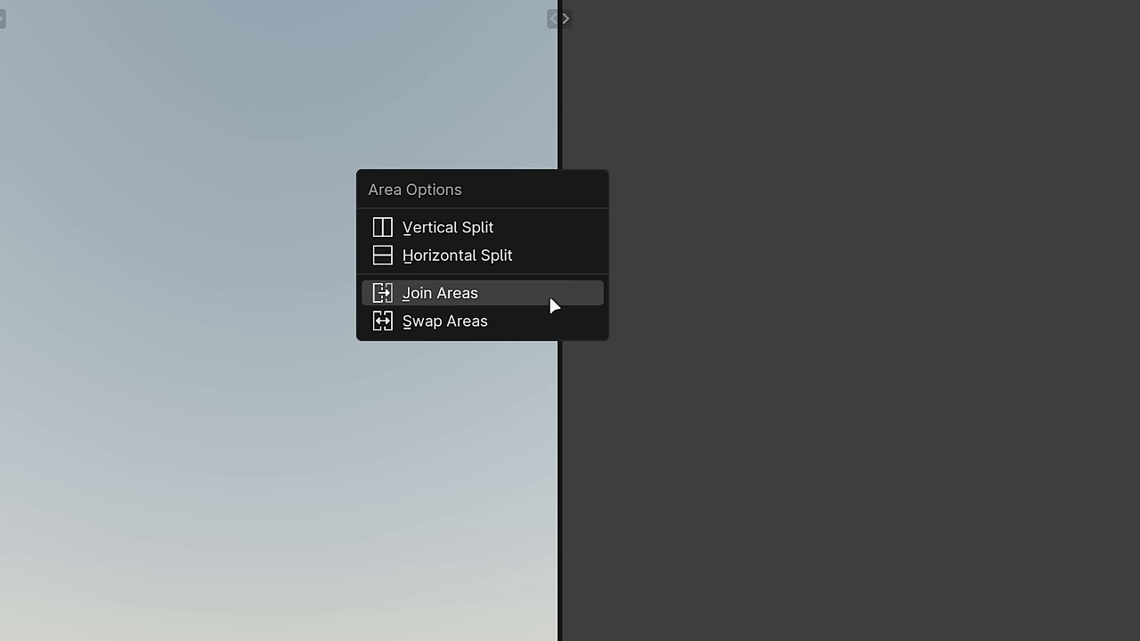
left_click(440, 293)
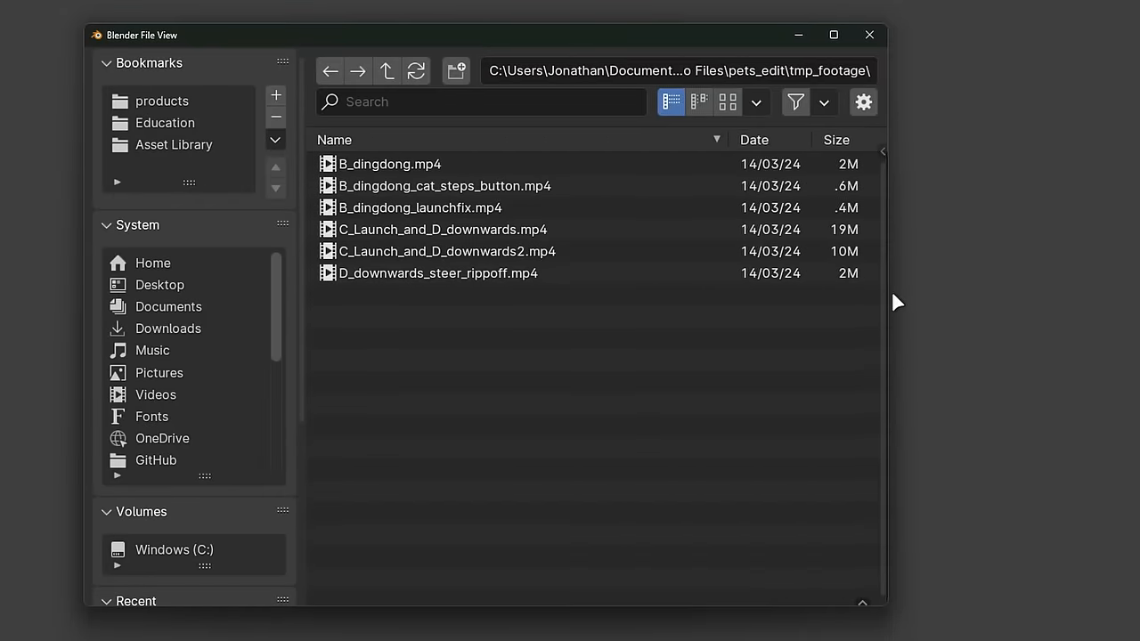
Widen the file browser to show full dates and pick a reddish base colour for Child 2's material.
left_click_drag(886, 303, 606, 302)
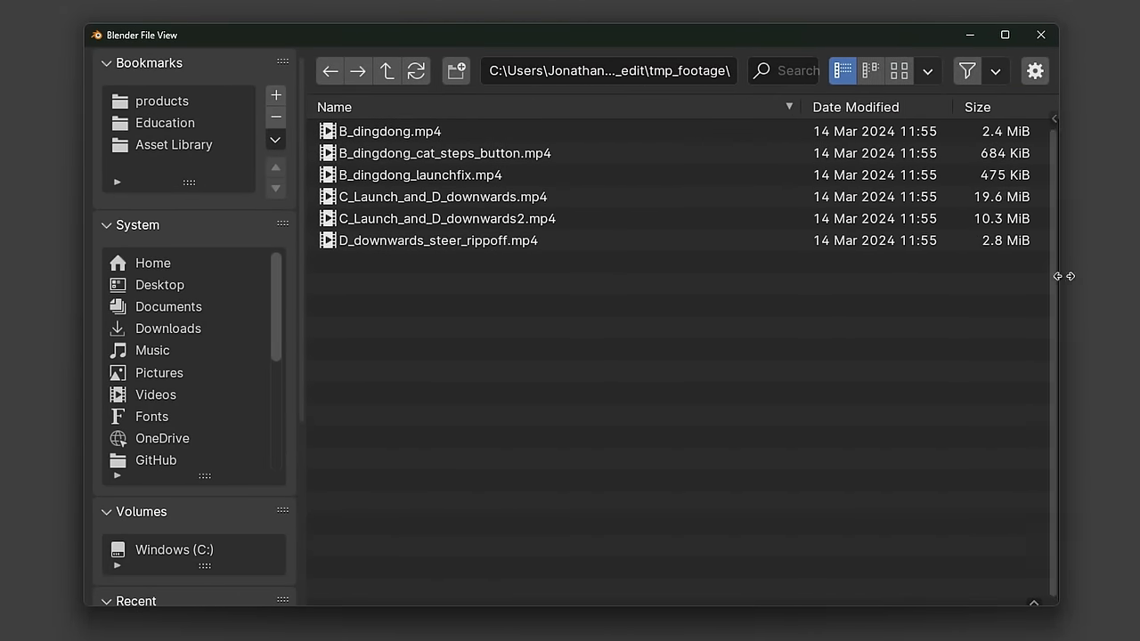
left_click(900, 71)
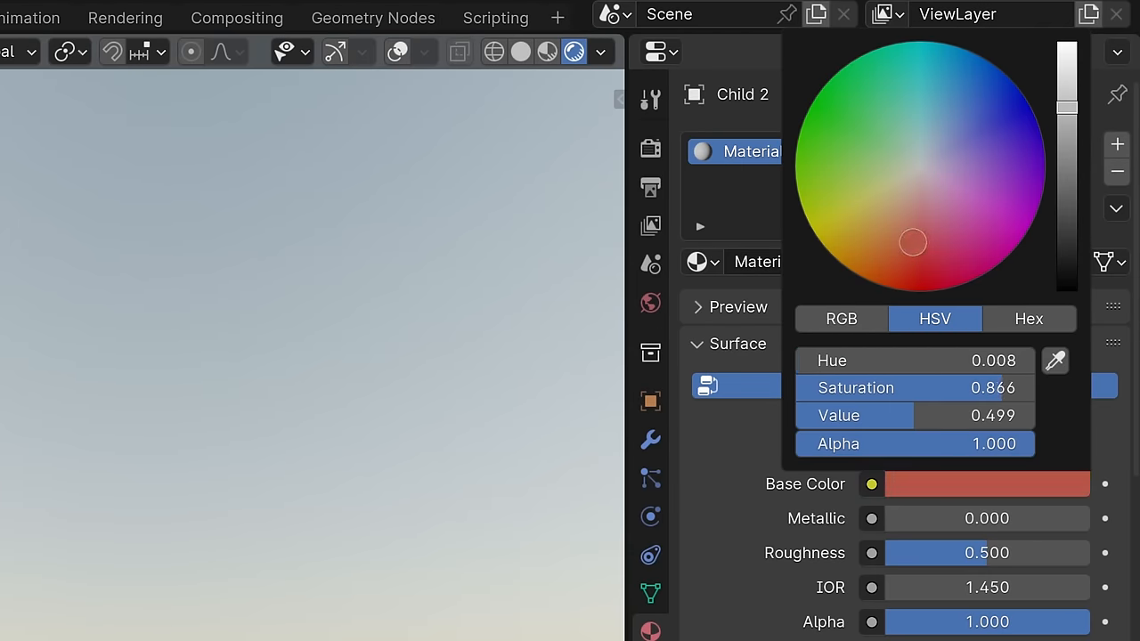
left_click(940, 98)
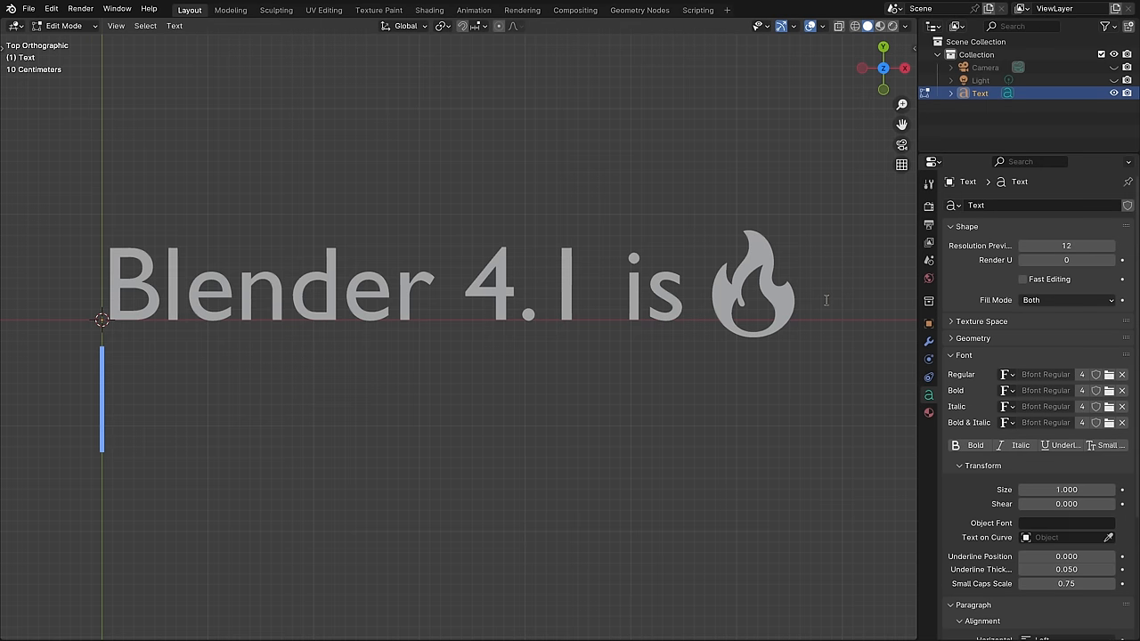
Paste the sampled orange cliff colour into the object's base colour.
key("ctrl+v")
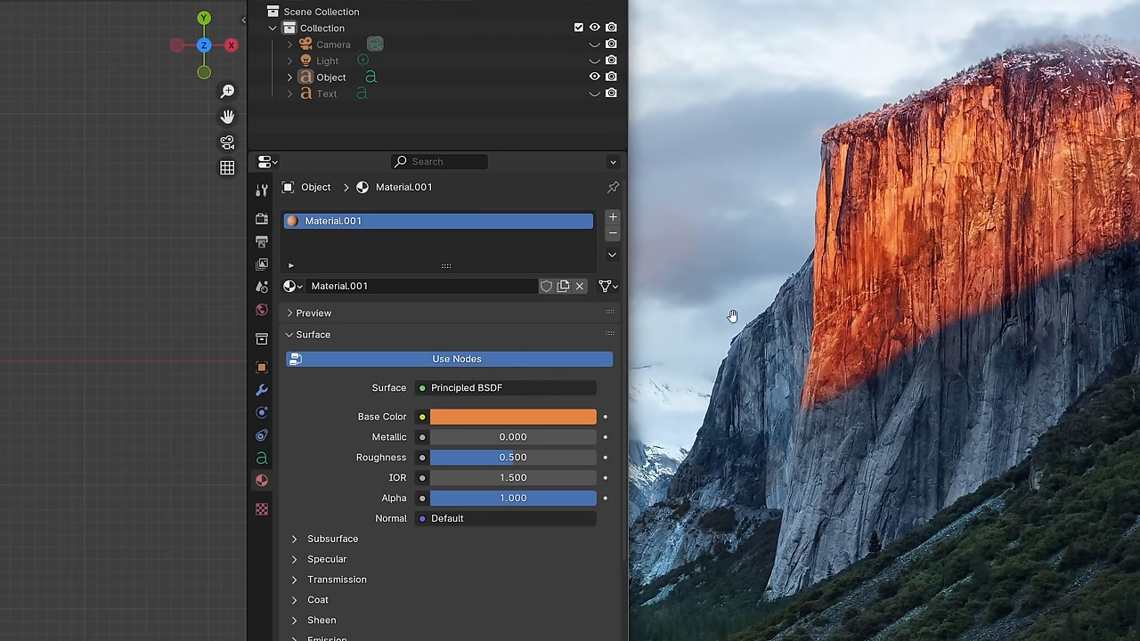
Show the list of recently opened .blend files, including ferris-wheel.blend.
left_click(47, 13)
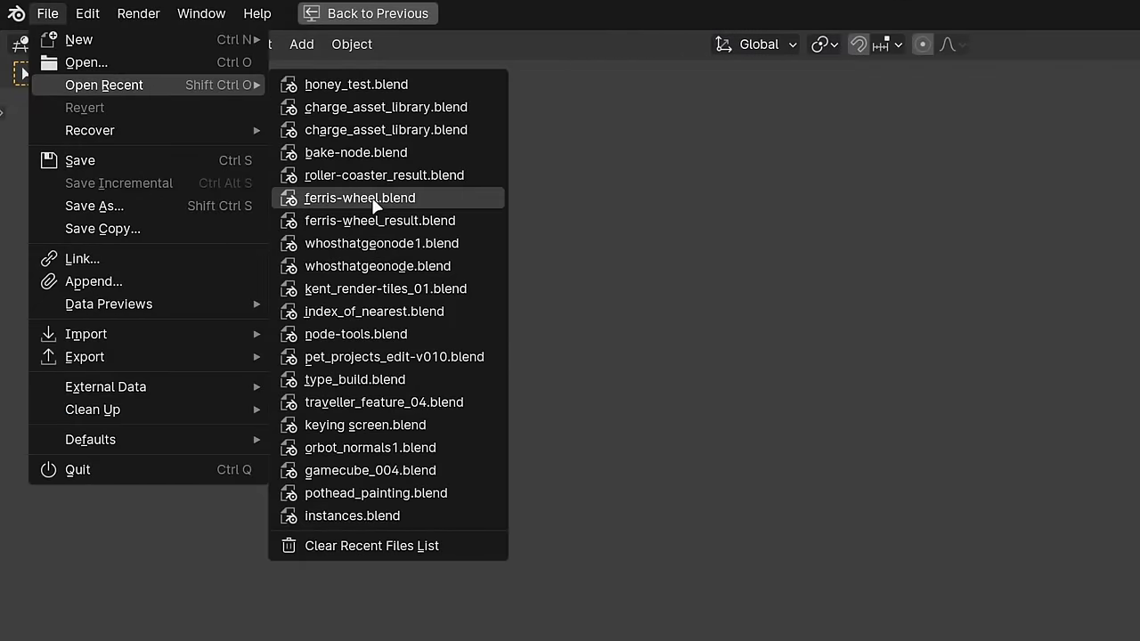
mouse_move(360, 198)
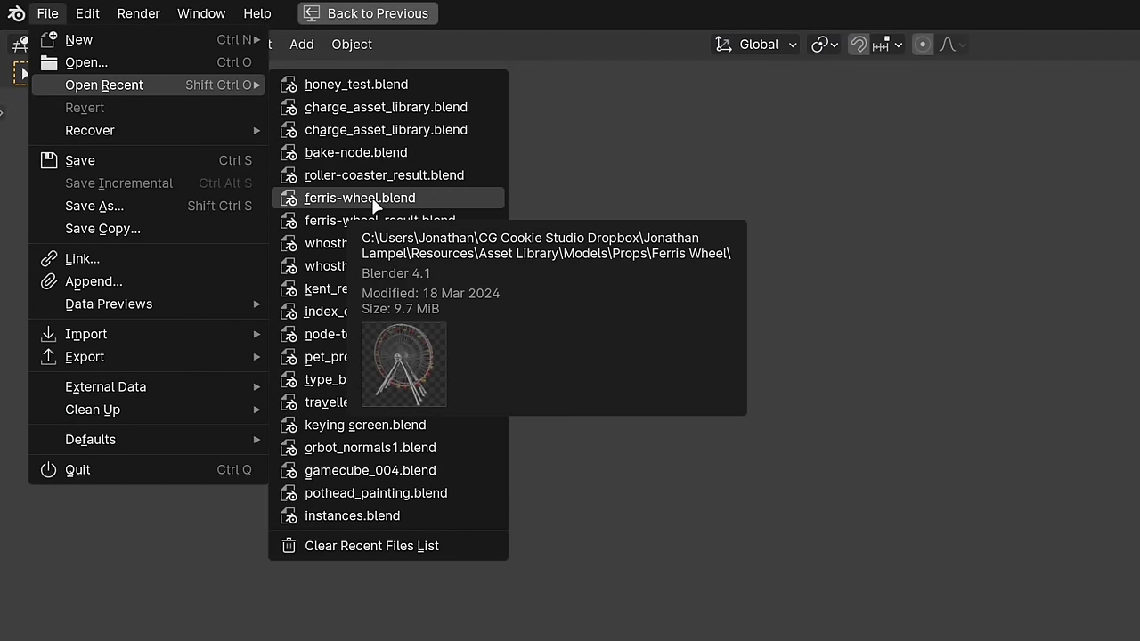
mouse_move(458, 546)
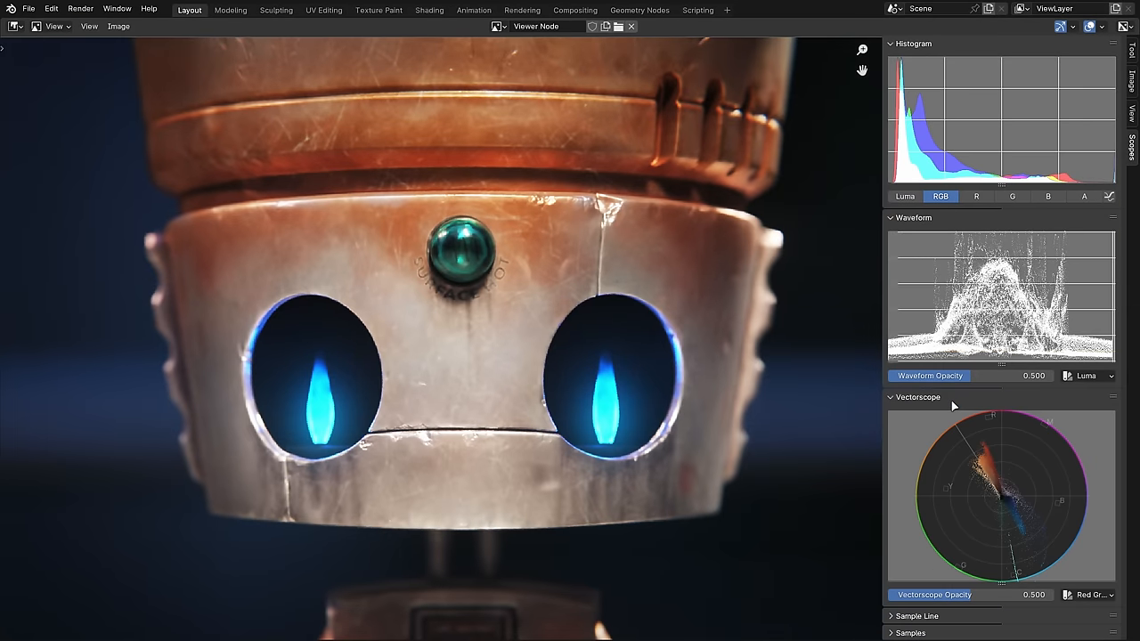
Mark the selected edge loops on the Orbot mesh as sharp.
left_click(1085, 594)
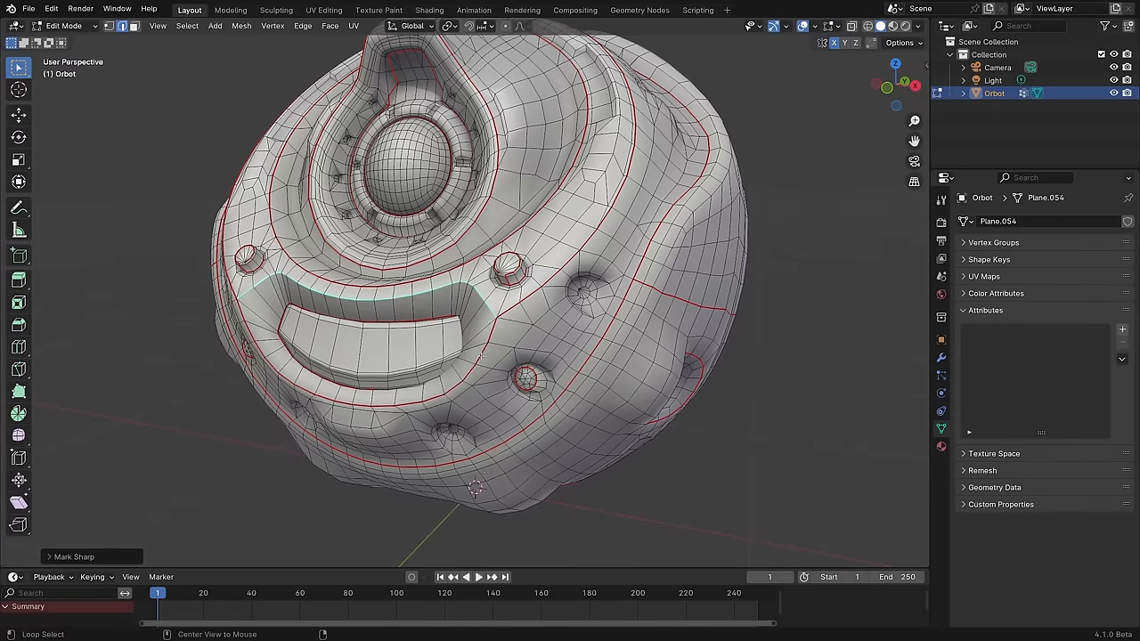
Set sharpness by angle on all Orbot edges, then Shade Smooth by Angle at 30°.
key("Tab")
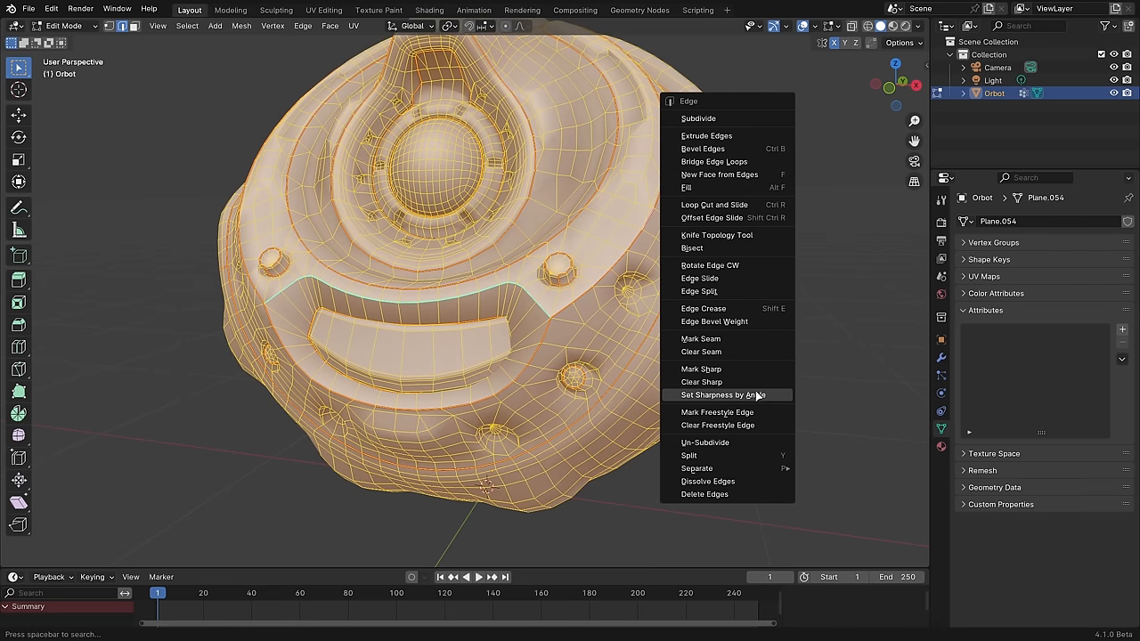
left_click(728, 395)
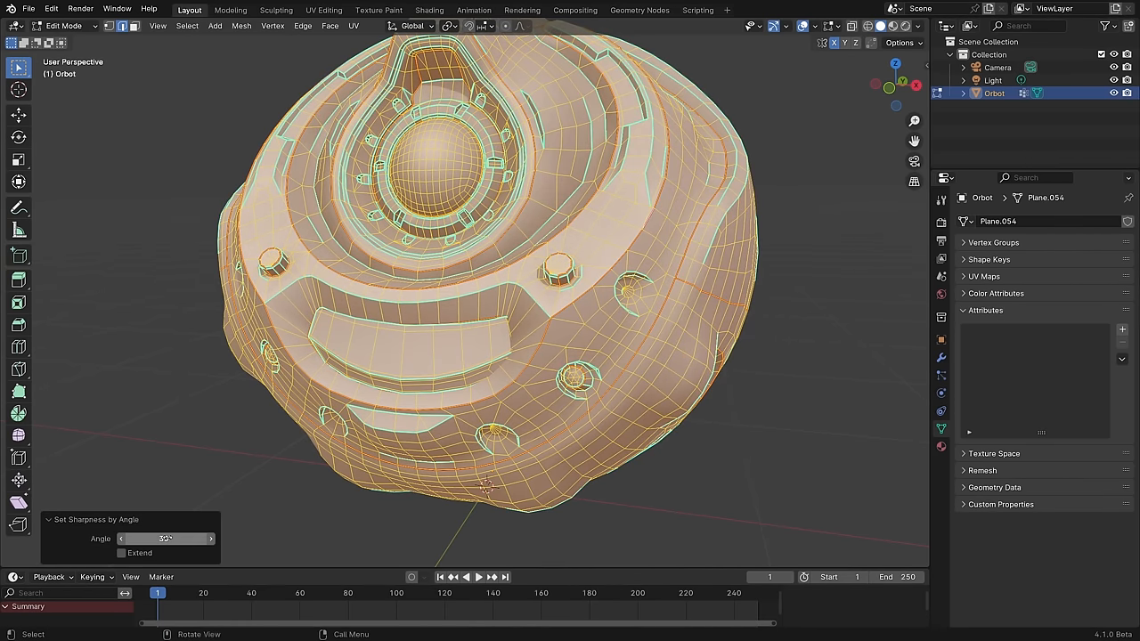
left_click_drag(165, 538, 187, 538)
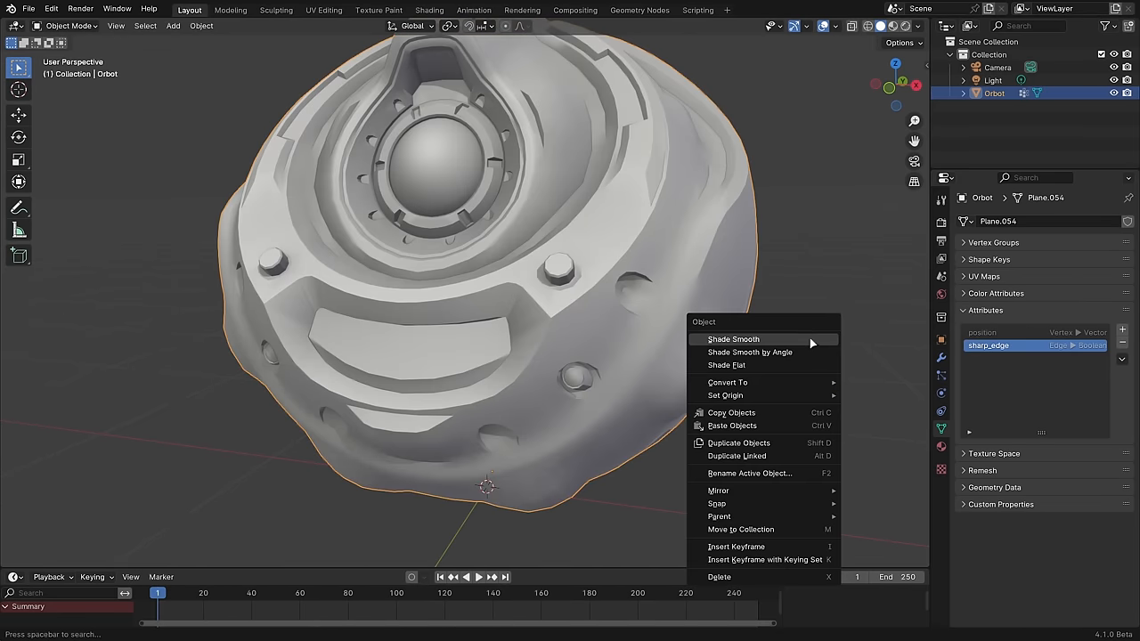
left_click(749, 352)
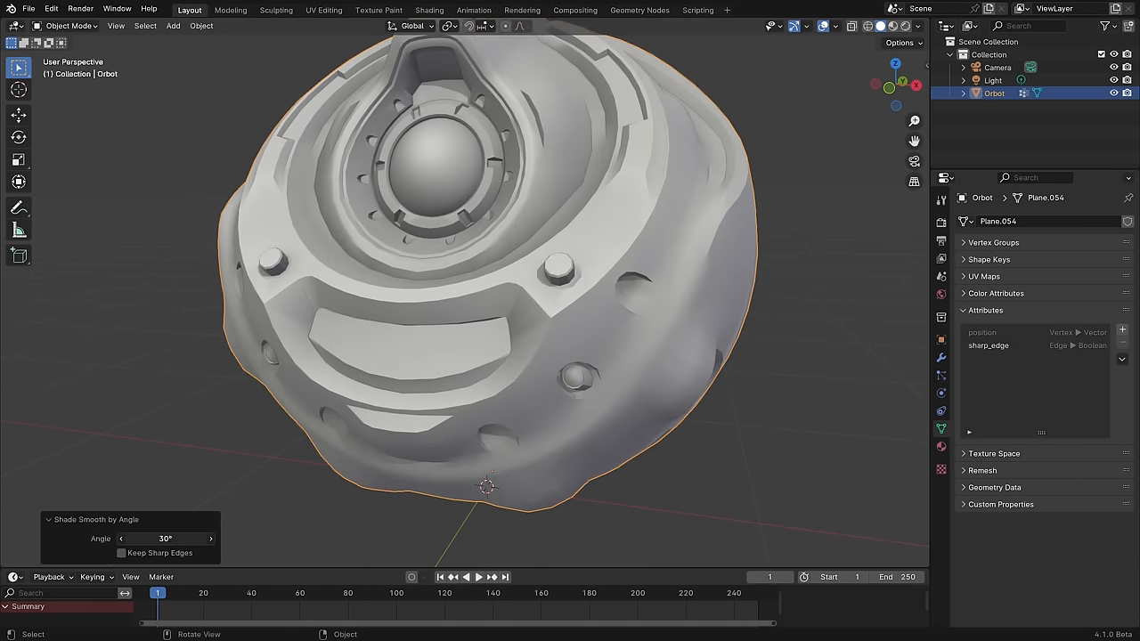
left_click_drag(165, 538, 173, 538)
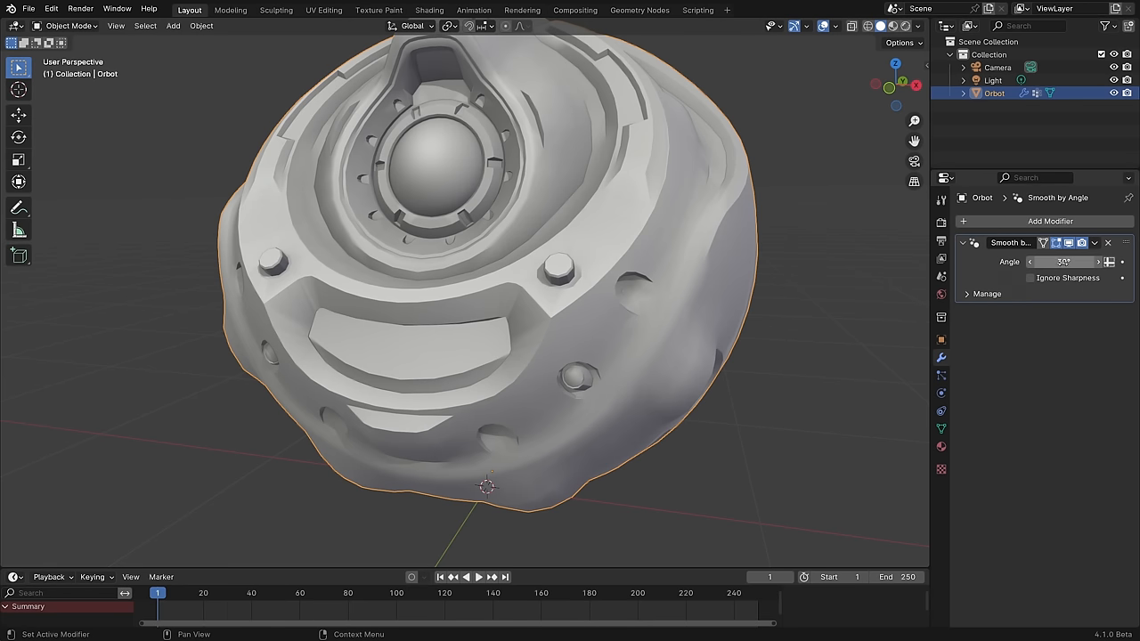
Lower the Orbot's Smooth by Angle threshold to about 18.6° so more edges stay hard.
left_click_drag(1095, 261, 1029, 261)
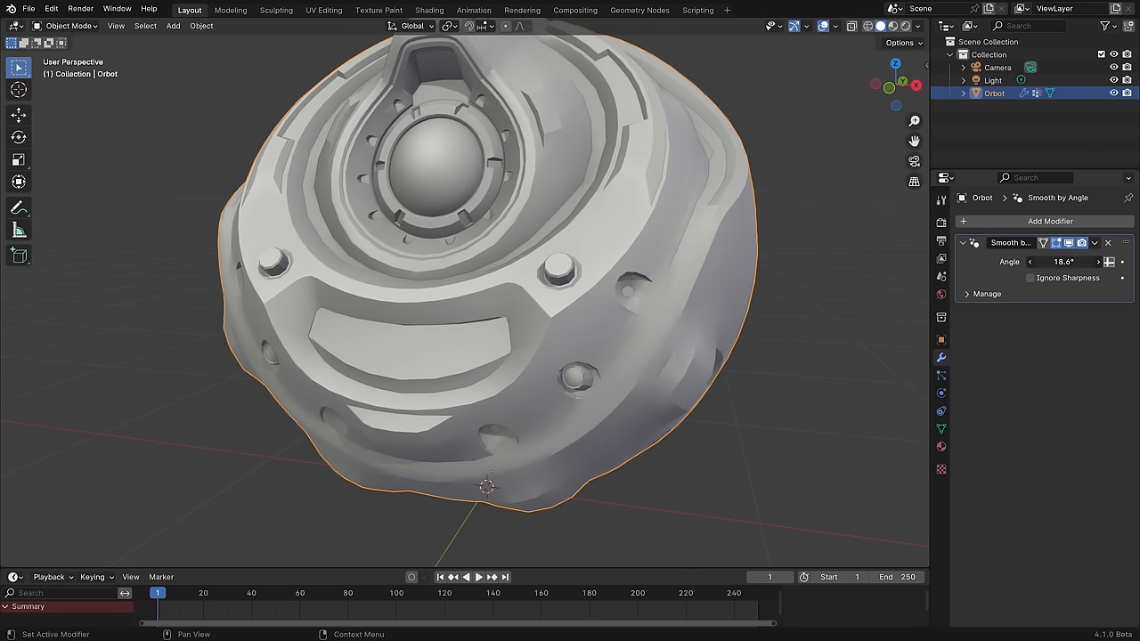
left_click_drag(1064, 261, 1083, 261)
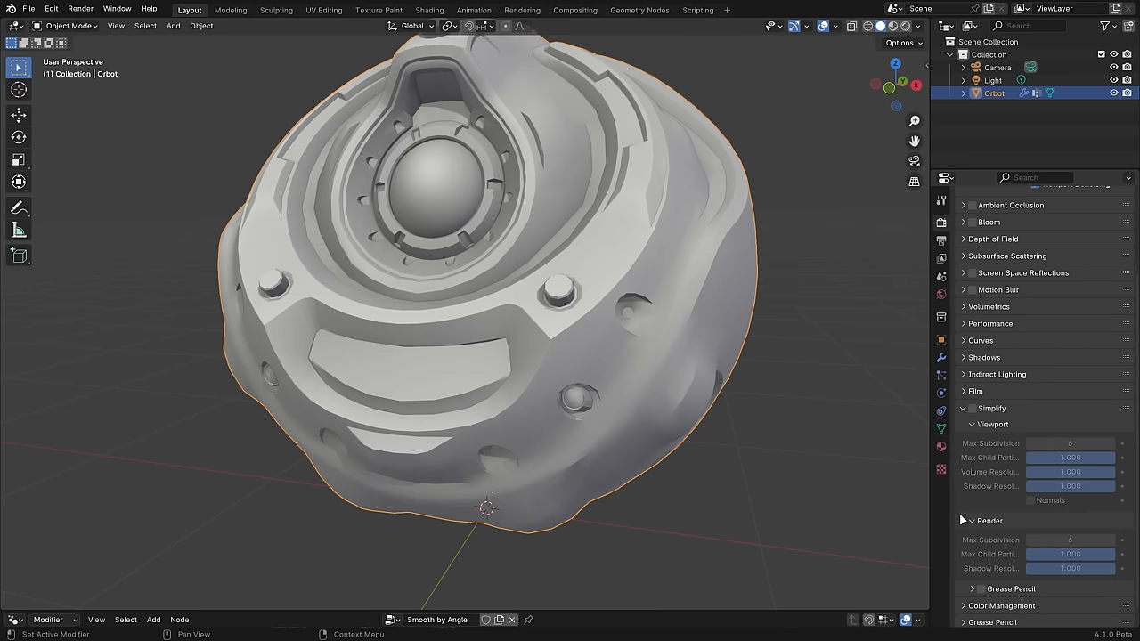
left_click(972, 408)
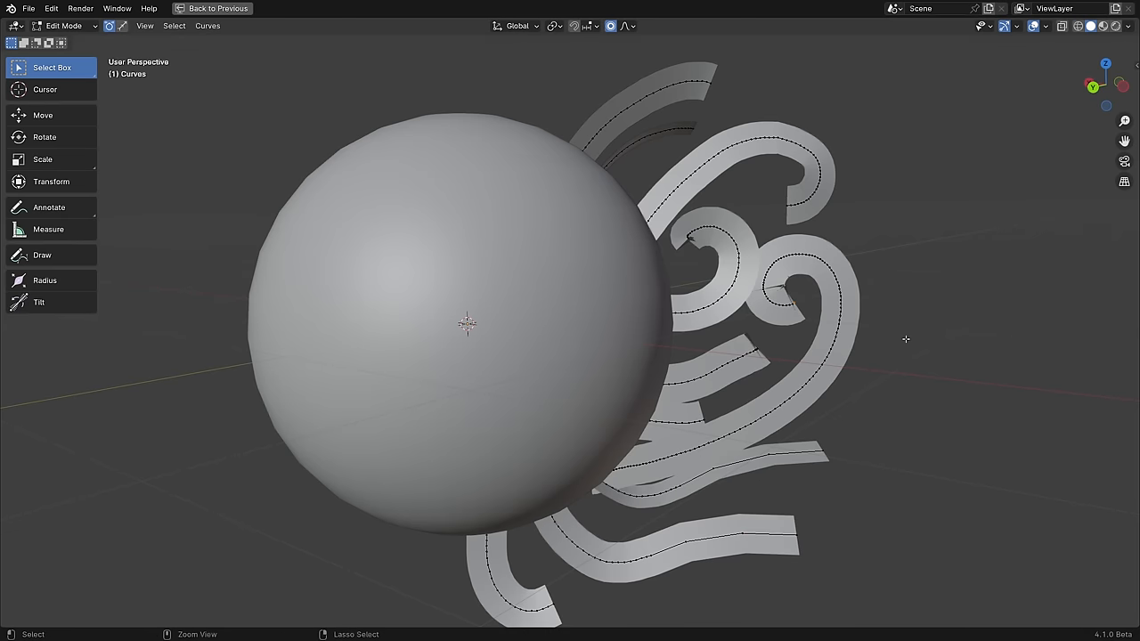
Compare Draw Sharp and Draw brush auto-masking, then search add-on preferences for 'extra'.
left_click(276, 10)
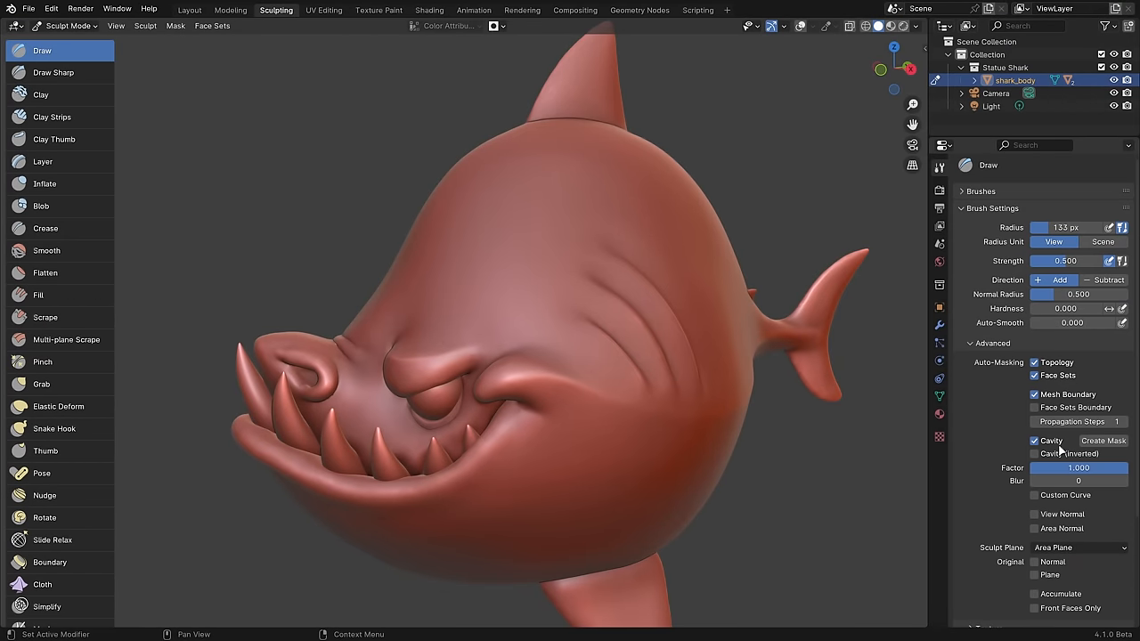
left_click(54, 72)
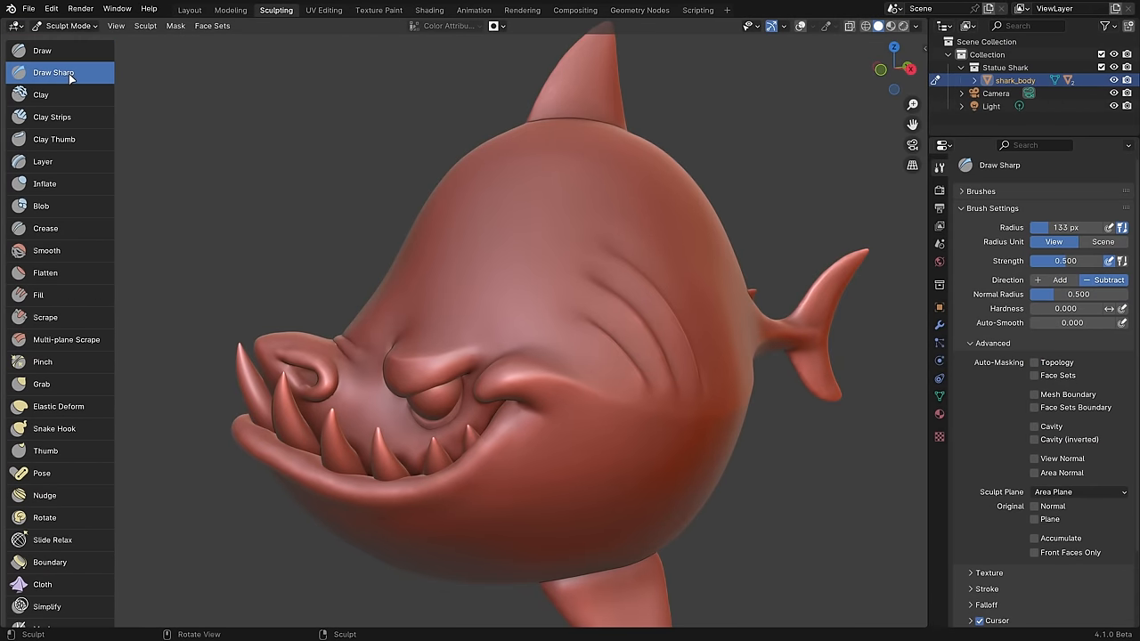
left_click(42, 50)
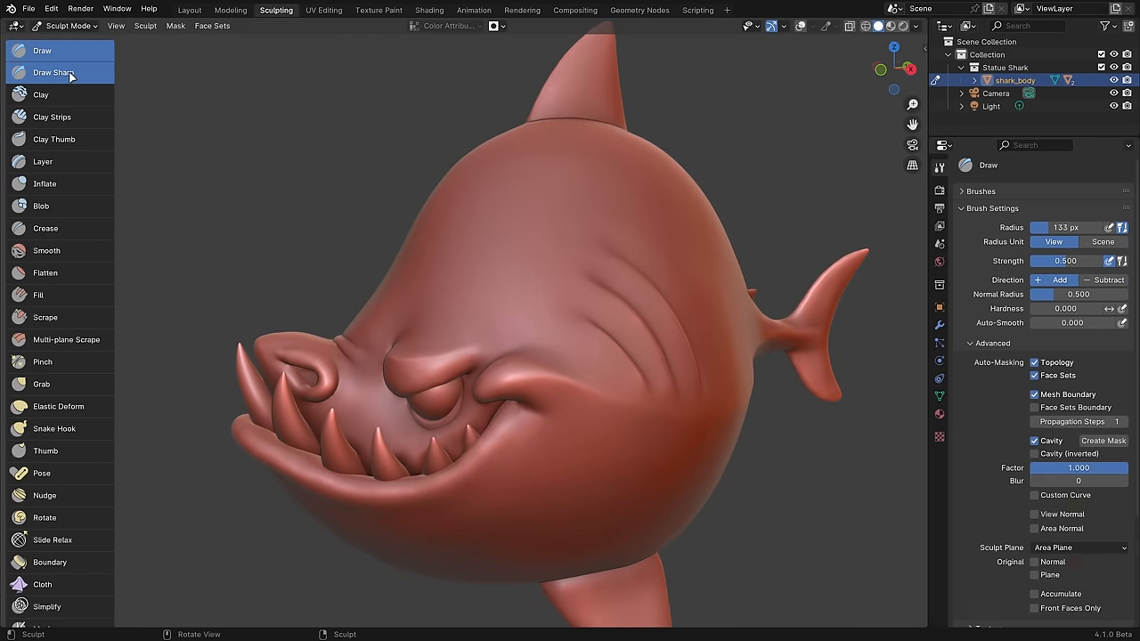
left_click(189, 9)
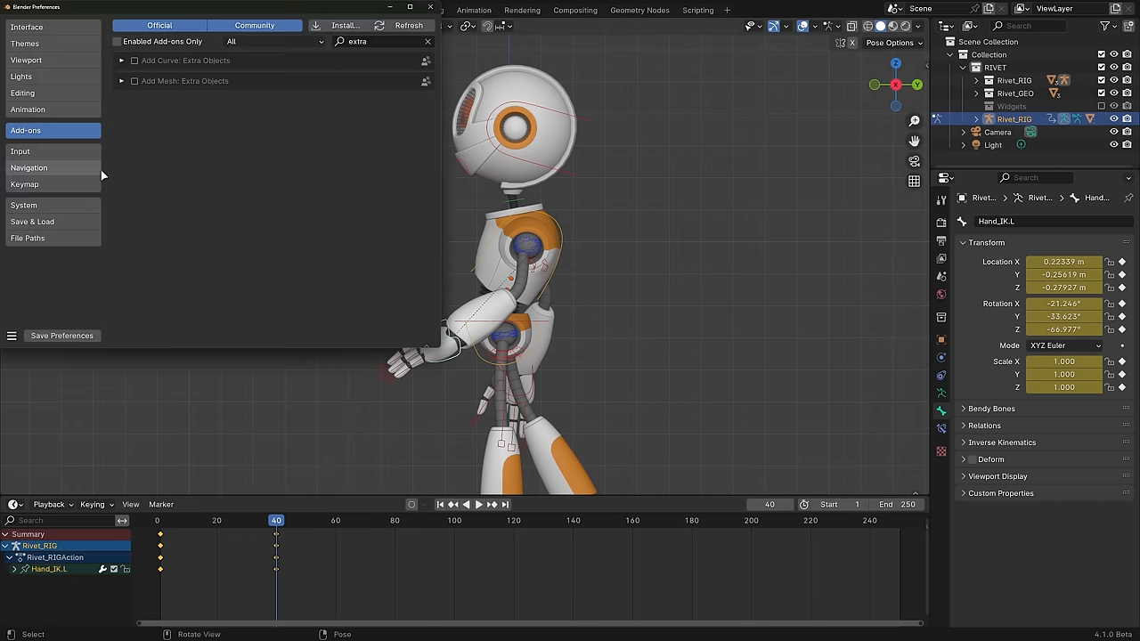
Set Default Key Channels in Animation preferences, rotate Hand_IK.L at frame 80 and key it.
left_click(27, 109)
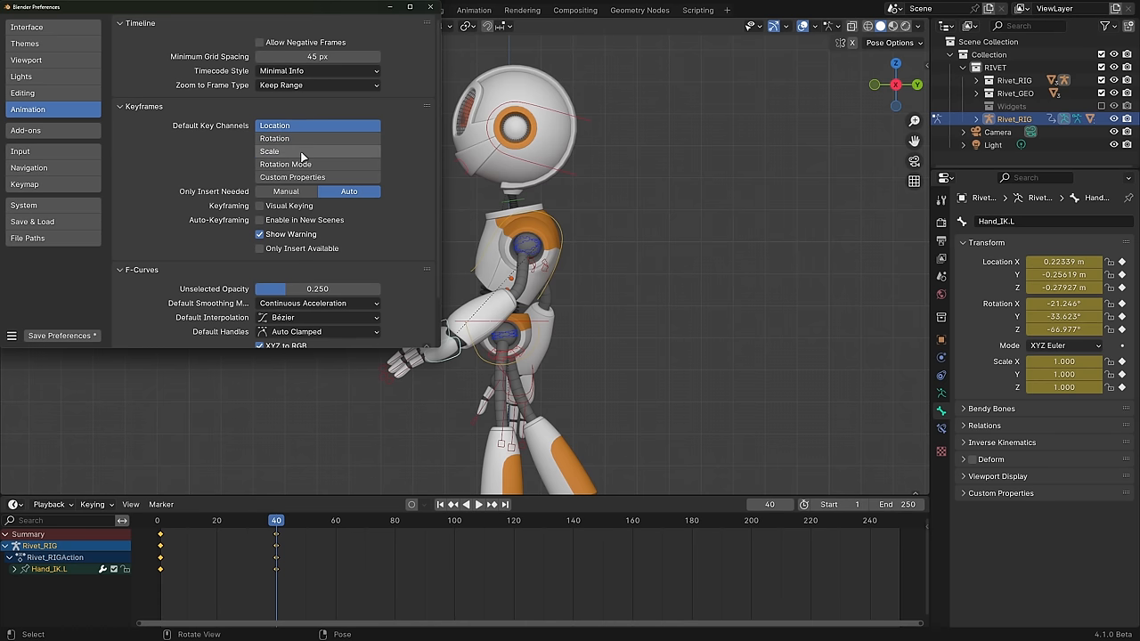
left_click(430, 6)
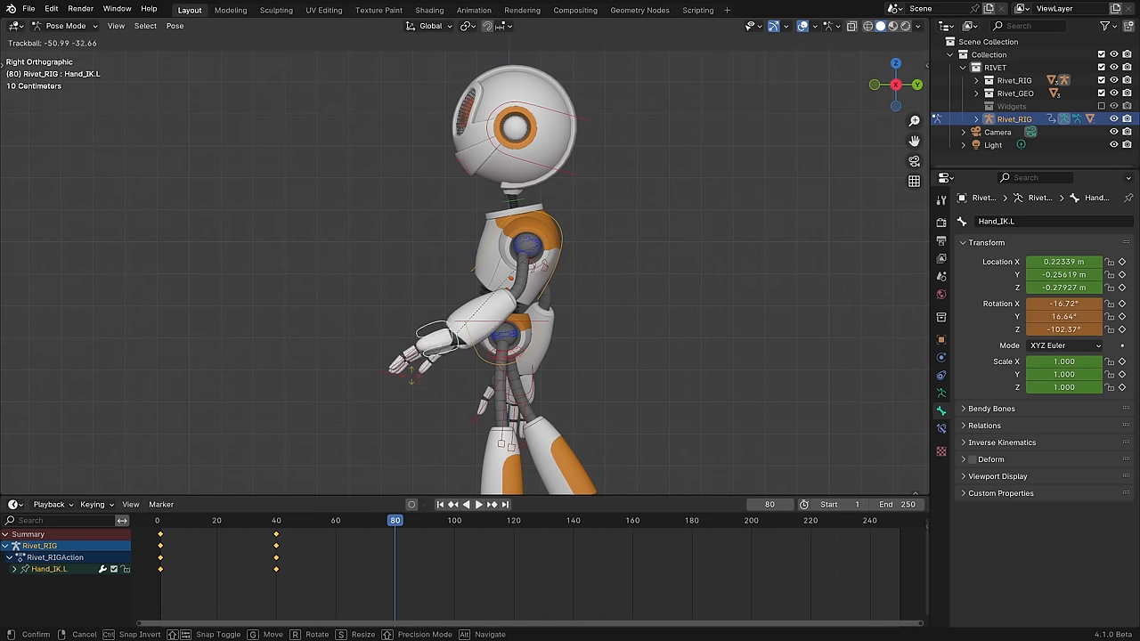
key("i")
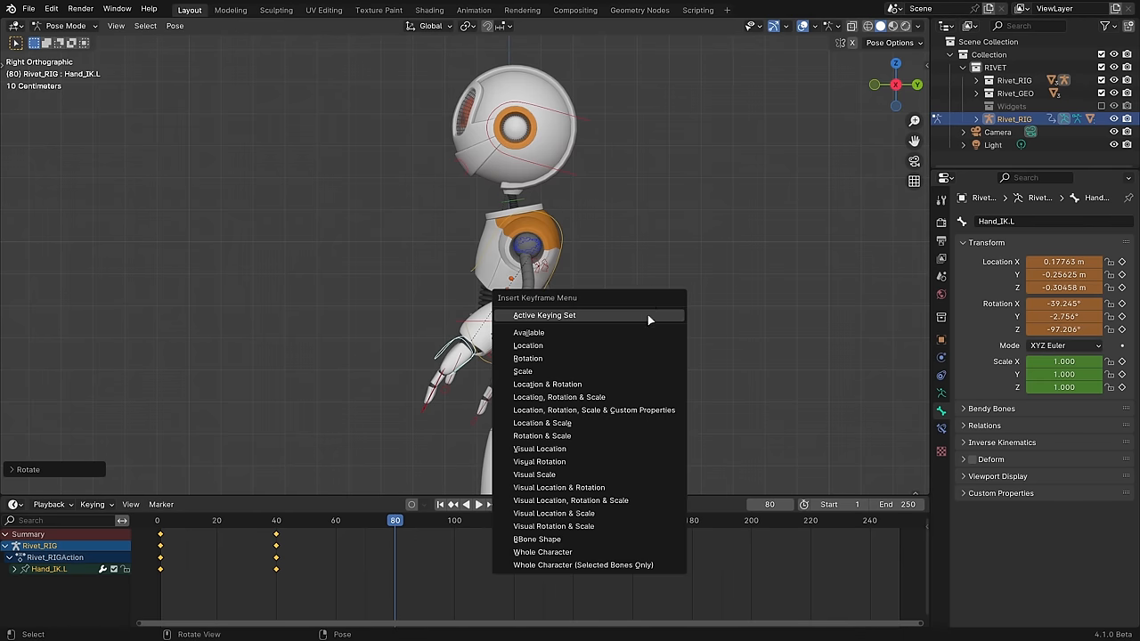
key("k")
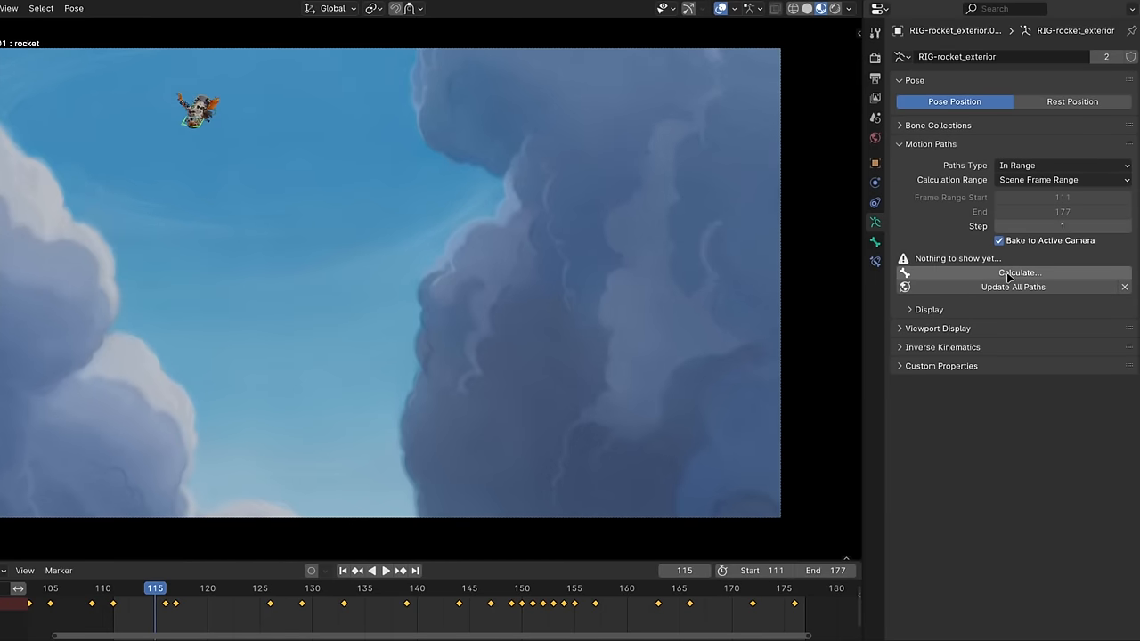
Calculate the rocket's motion path baked relative to the active camera.
left_click(1013, 273)
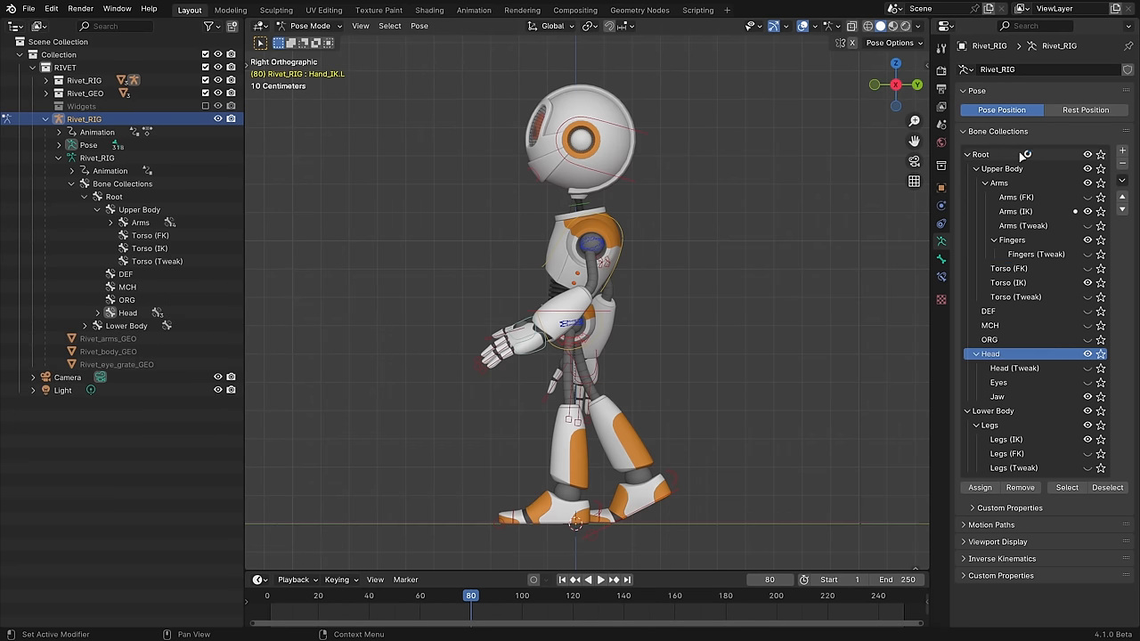
Bake the Rivet rig's action over frames 1–250 as object data with location, rotation, scale and custom properties.
left_click(445, 25)
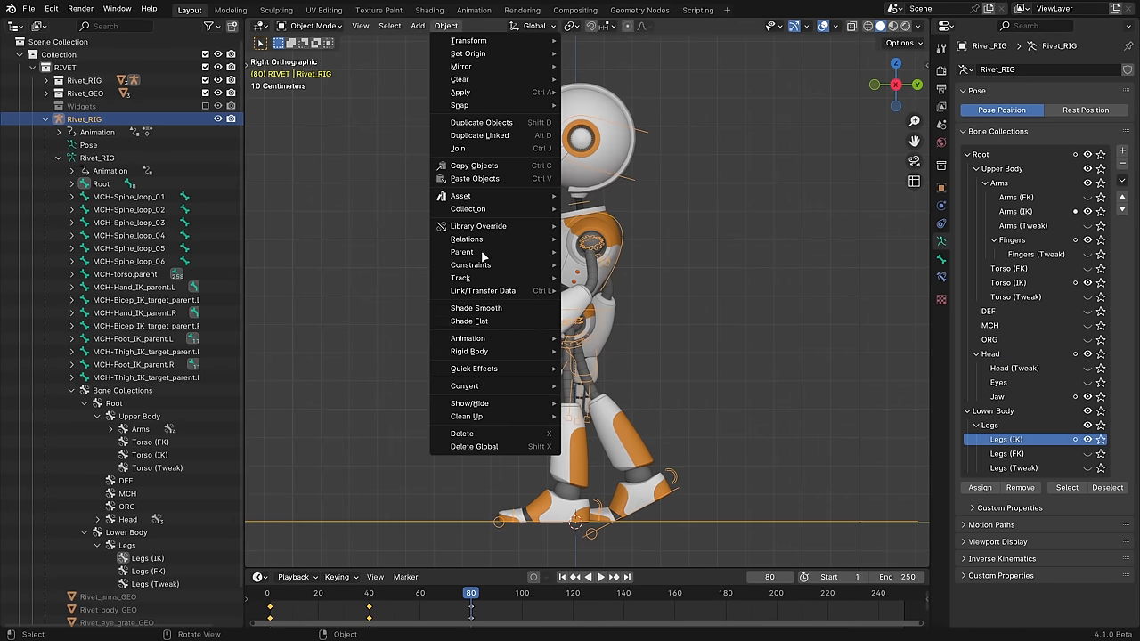
left_click(467, 338)
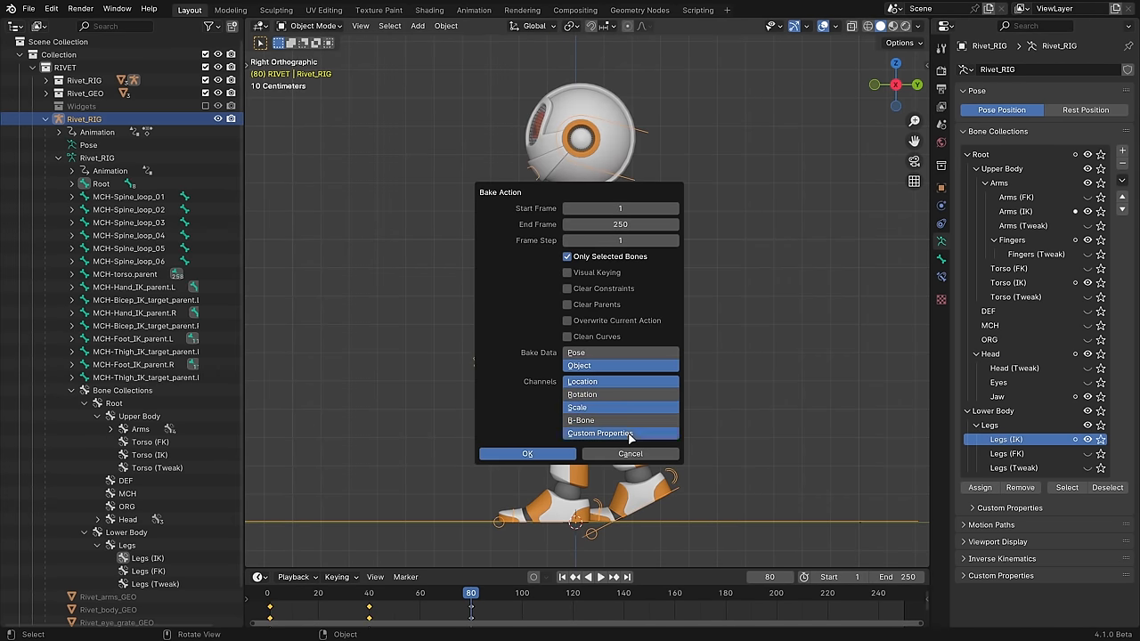
left_click(526, 453)
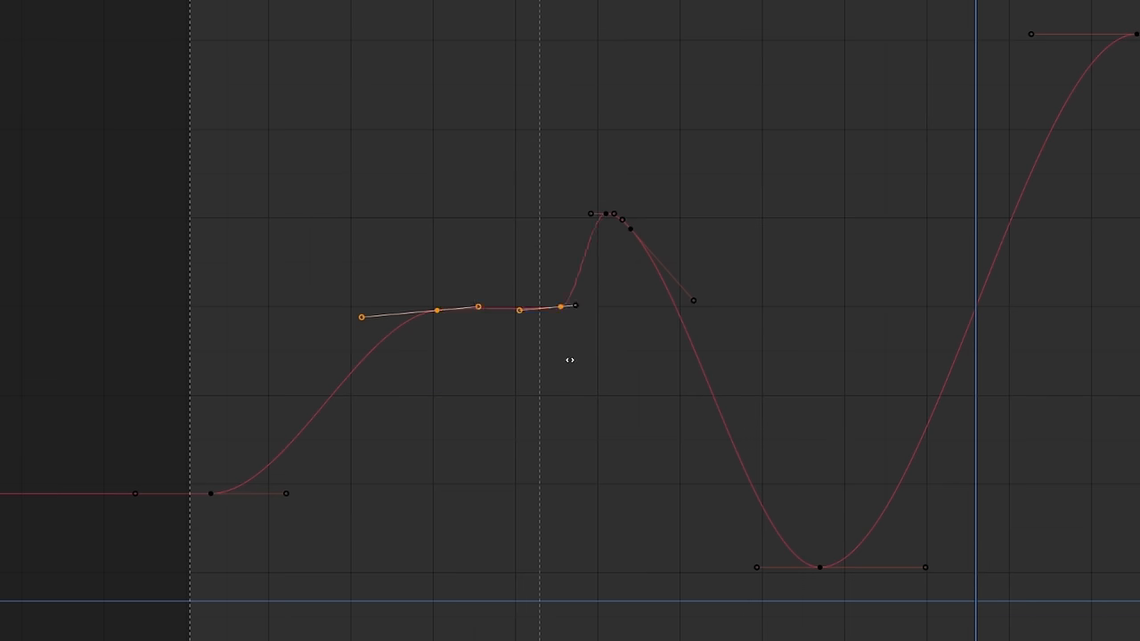
Move the selected Hand_IK.L Z Euler rotation keys five frames later along X.
left_click_drag(570, 360, 483, 402)
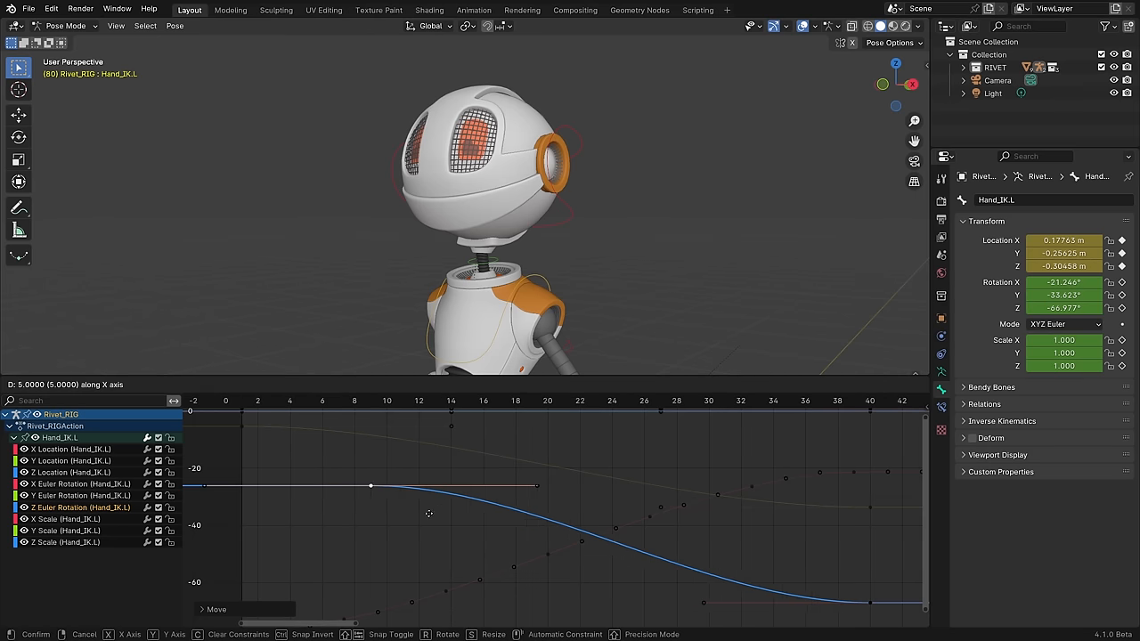
left_click_drag(372, 485, 387, 485)
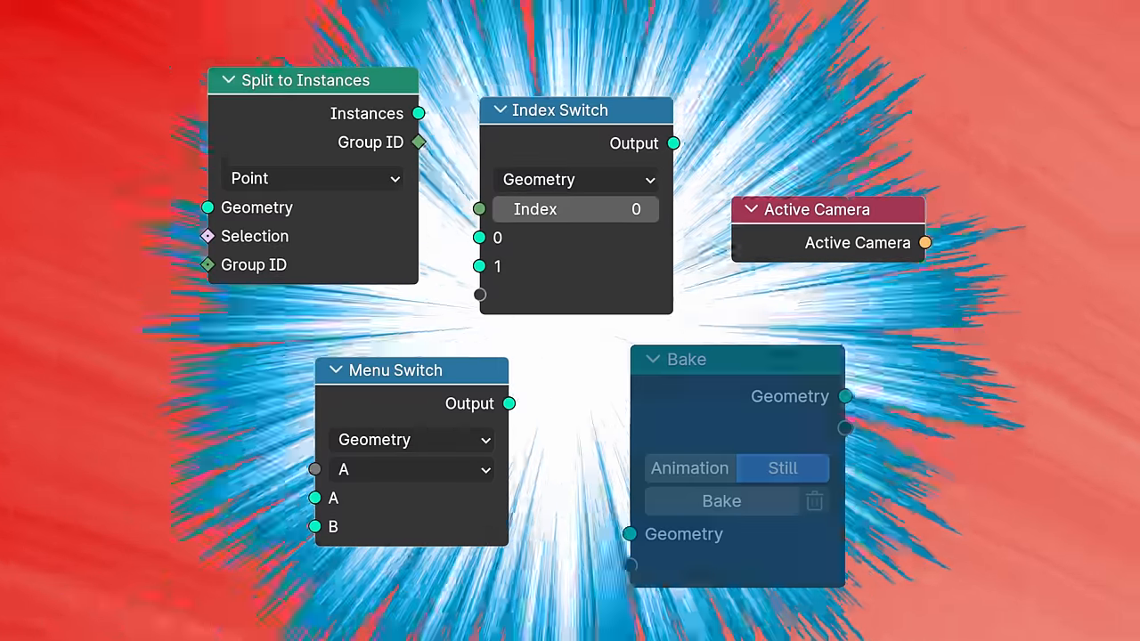
Bake the dome's node geometry as a still at frame 30 feeding Transform Geometry.
left_click(686, 359)
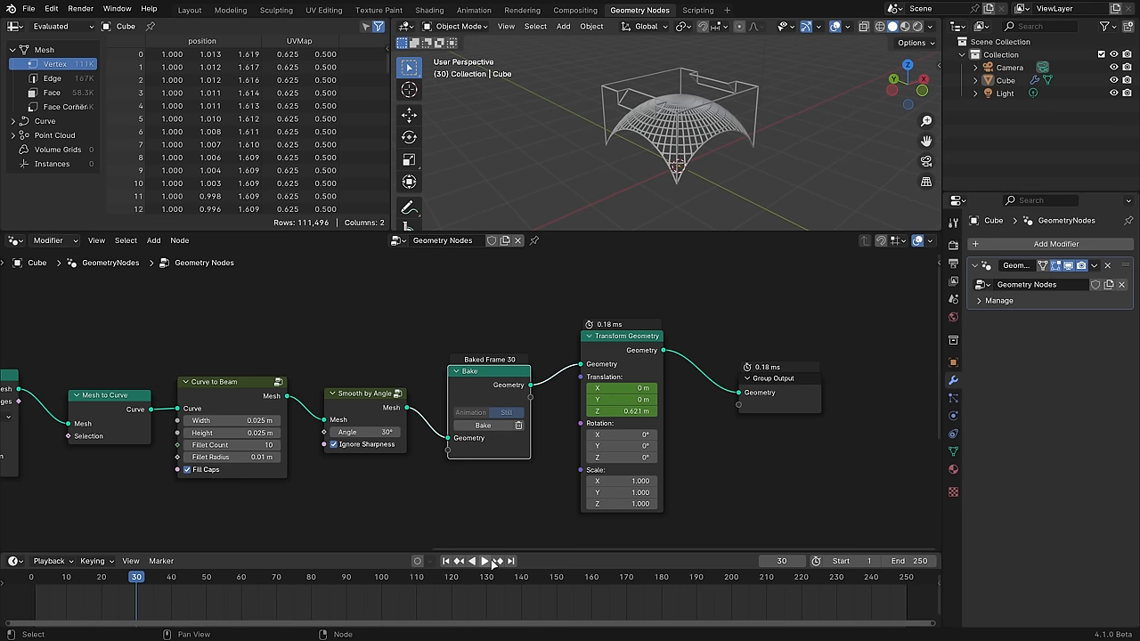
Run the Array Circle node tool on the cylinder for 12 instances at 8 m radius.
left_click(472, 561)
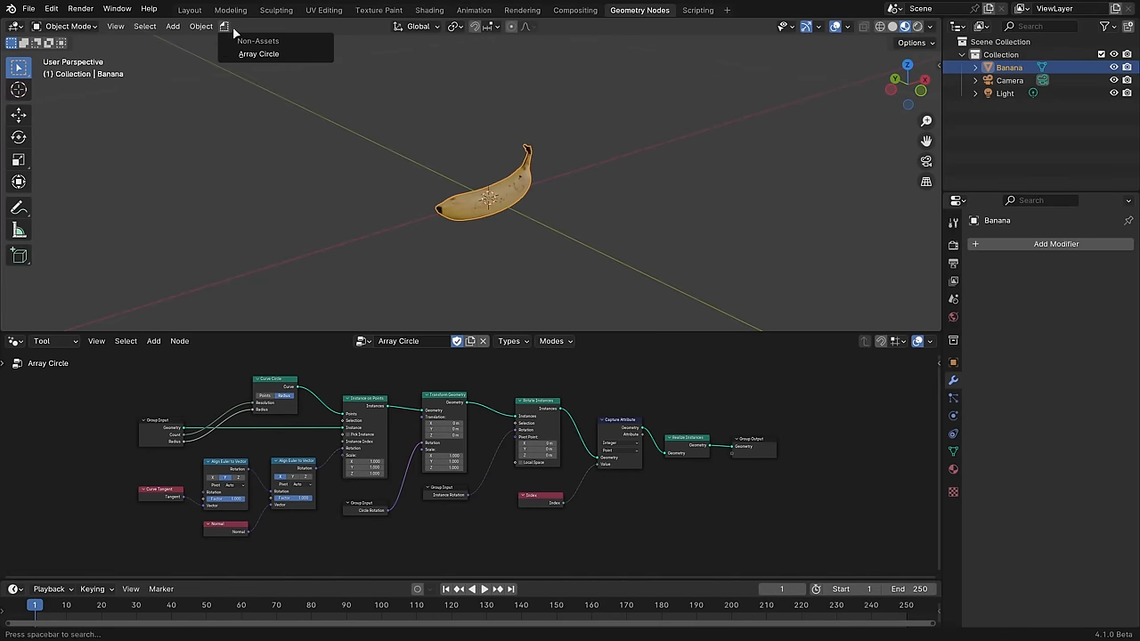
left_click(259, 53)
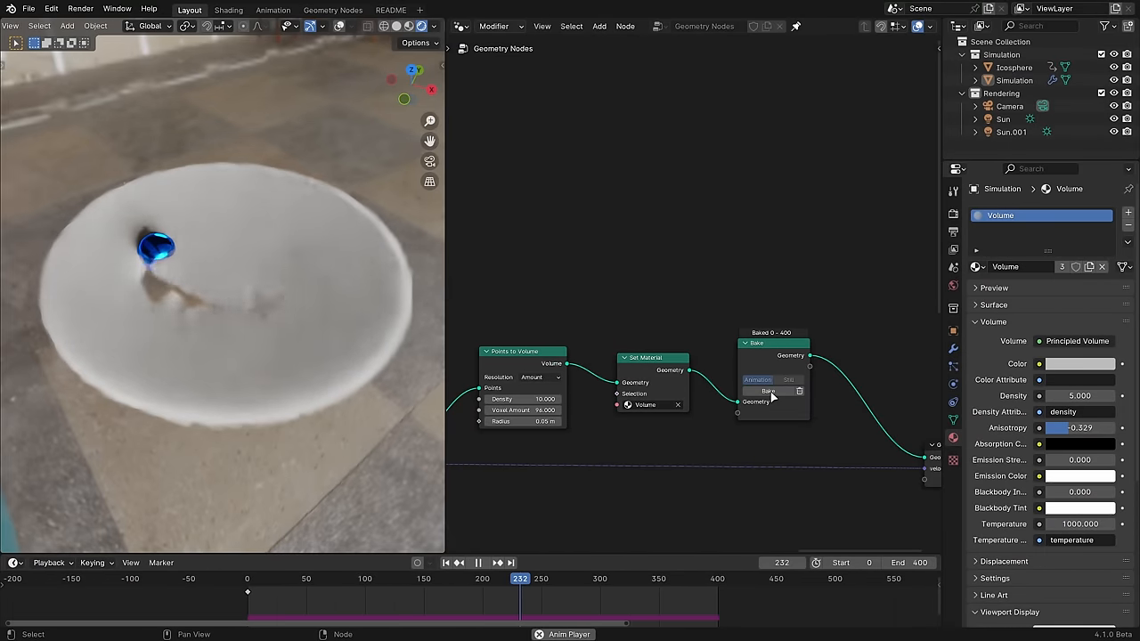
left_click(478, 562)
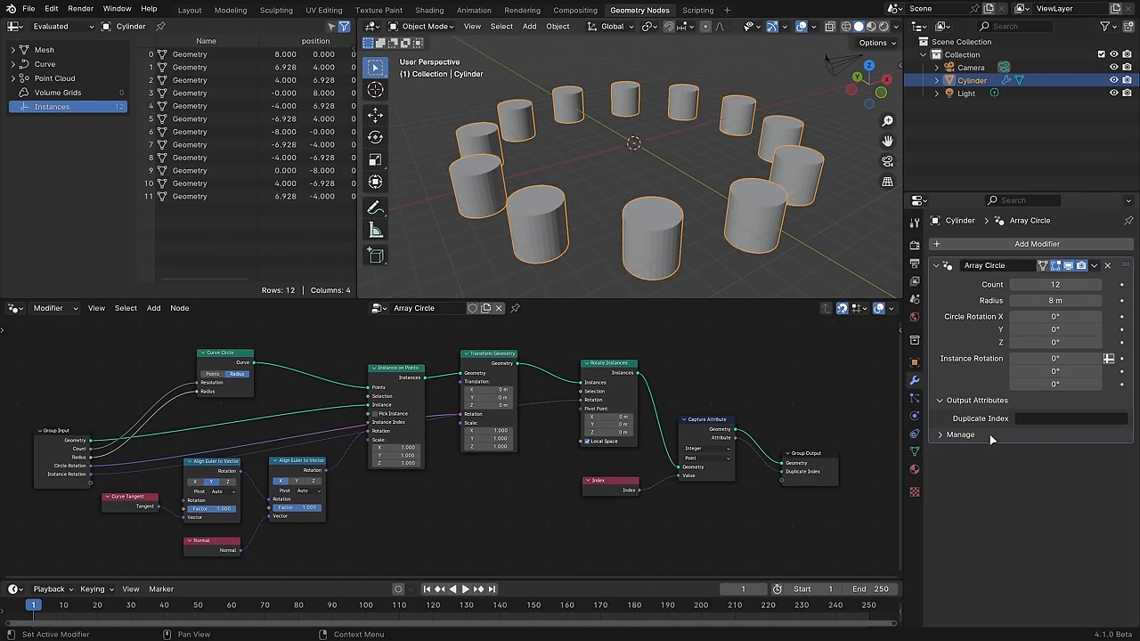
Inspect the Geometry Nodes.002 tree's Realize Instances, Duplicate Elements and Set Position nodes.
left_click(954, 453)
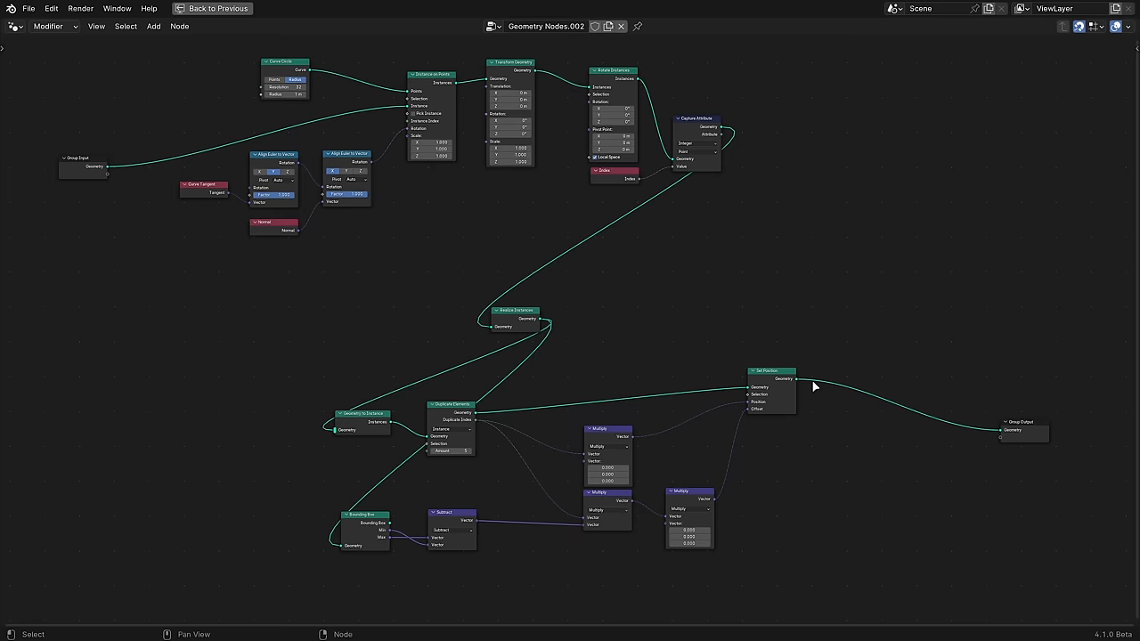
left_click_drag(717, 500, 825, 542)
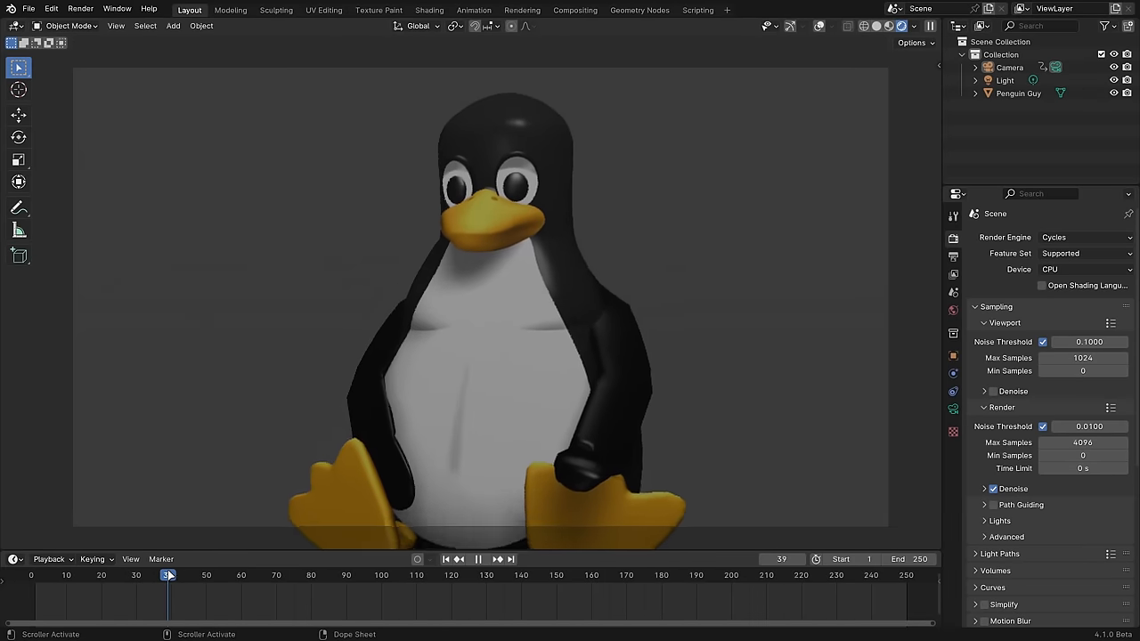
Scrub the penguin Cycles animation forward to frame 84 framing its face.
left_click_drag(168, 575, 326, 574)
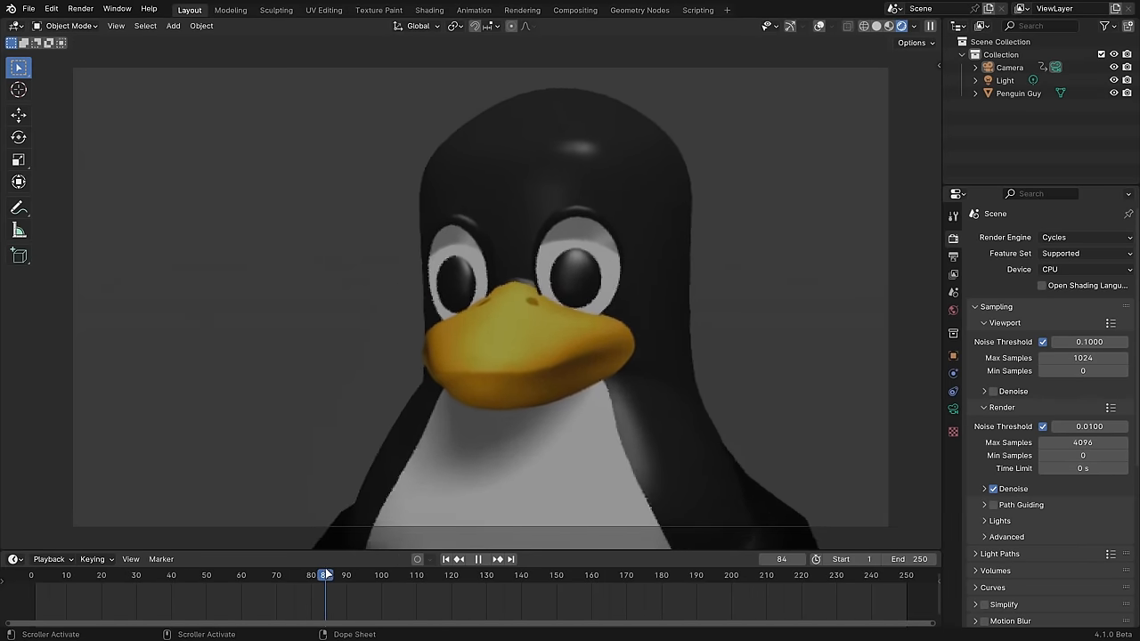
left_click(575, 10)
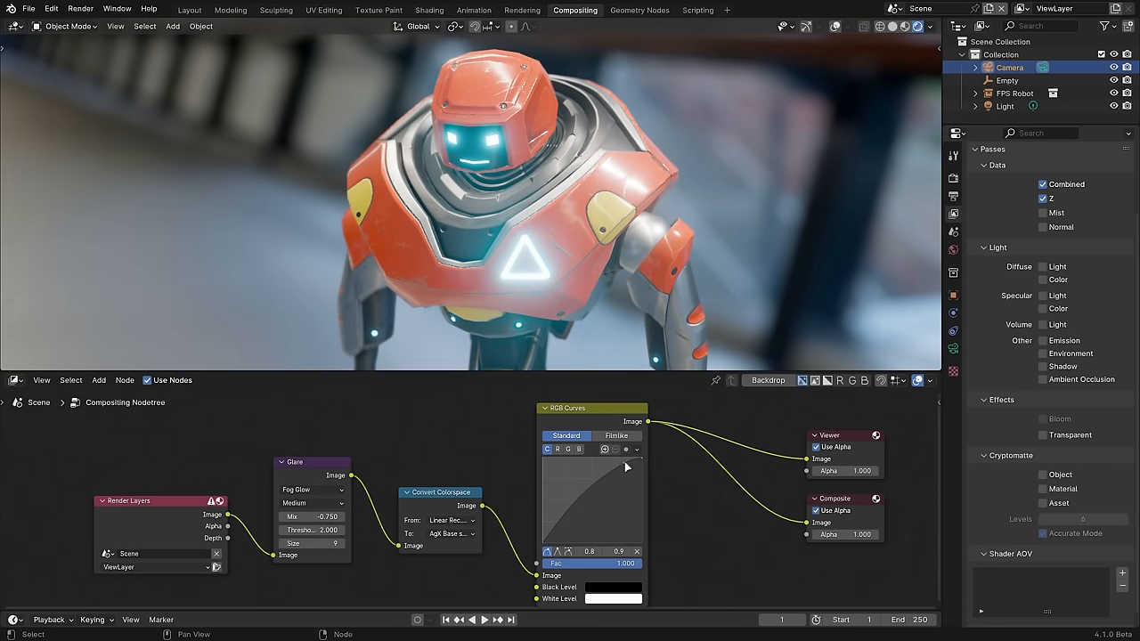
Raise the RGB Curves point to brighten the robot composite and show compositor performance options.
left_click_drag(628, 467, 566, 523)
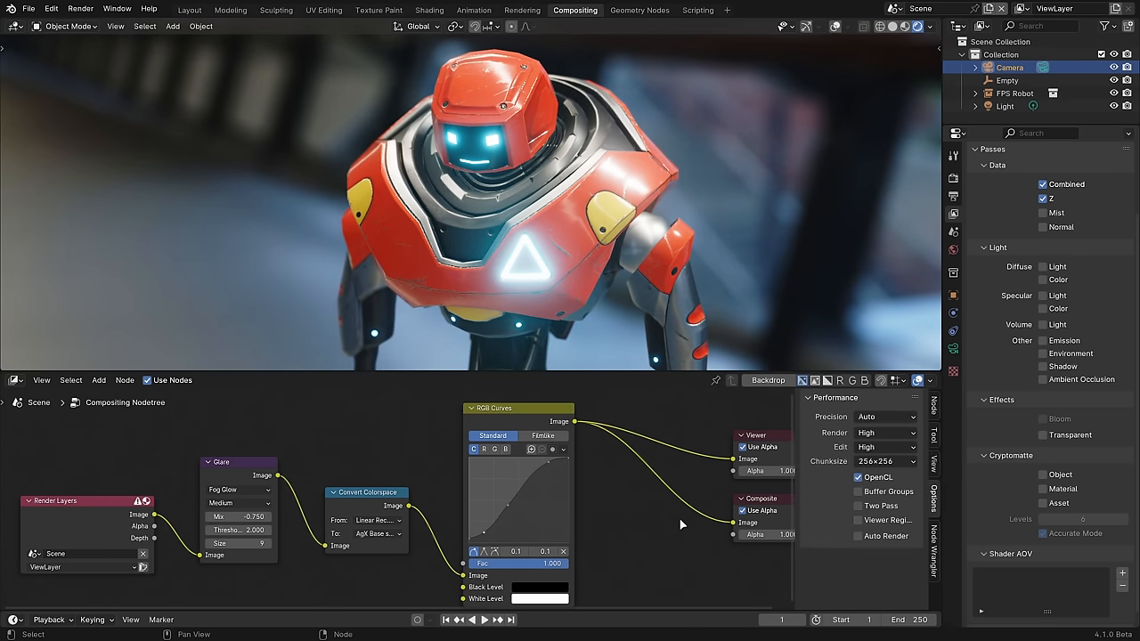
left_click(882, 417)
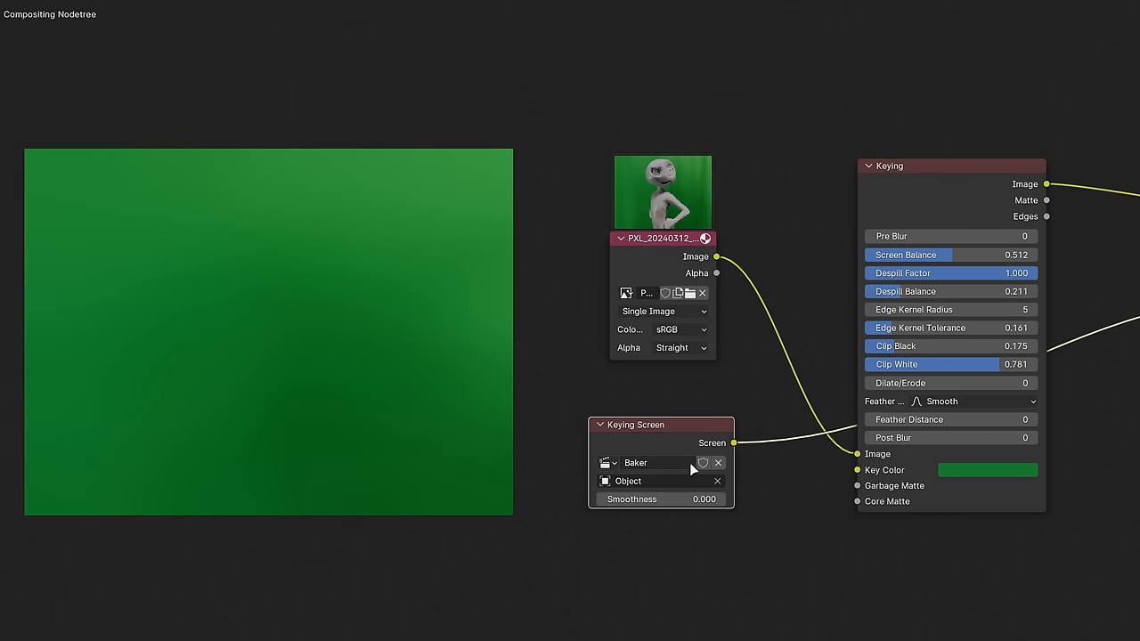
Increase the Pixelate pixel size and change the Rotate node's angle on the character render.
left_click_drag(641, 498, 704, 499)
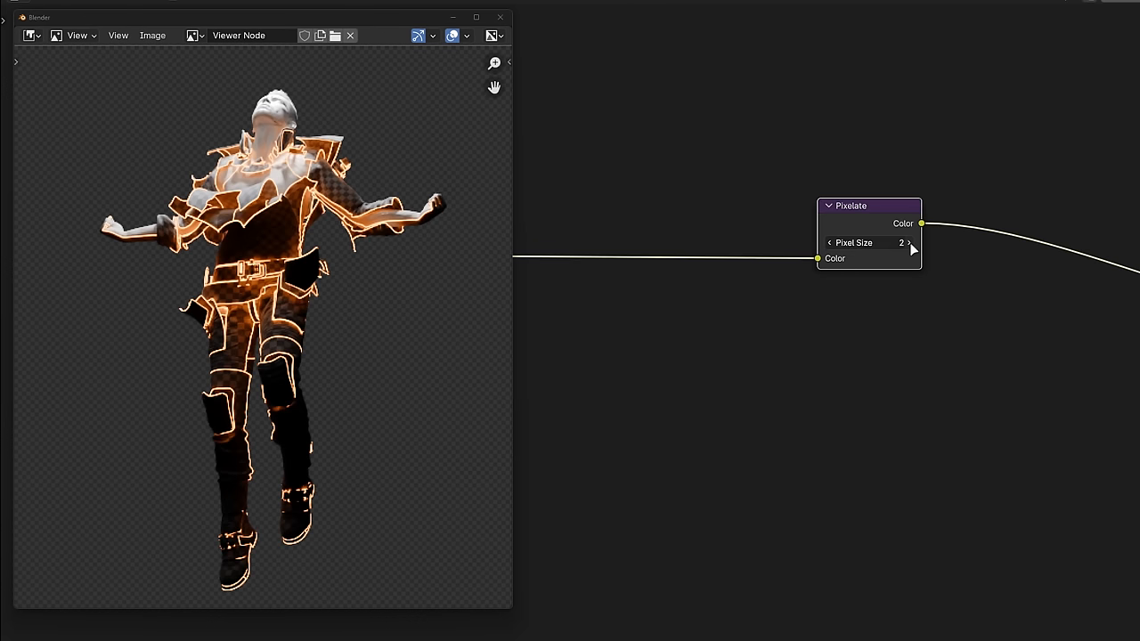
left_click(909, 242)
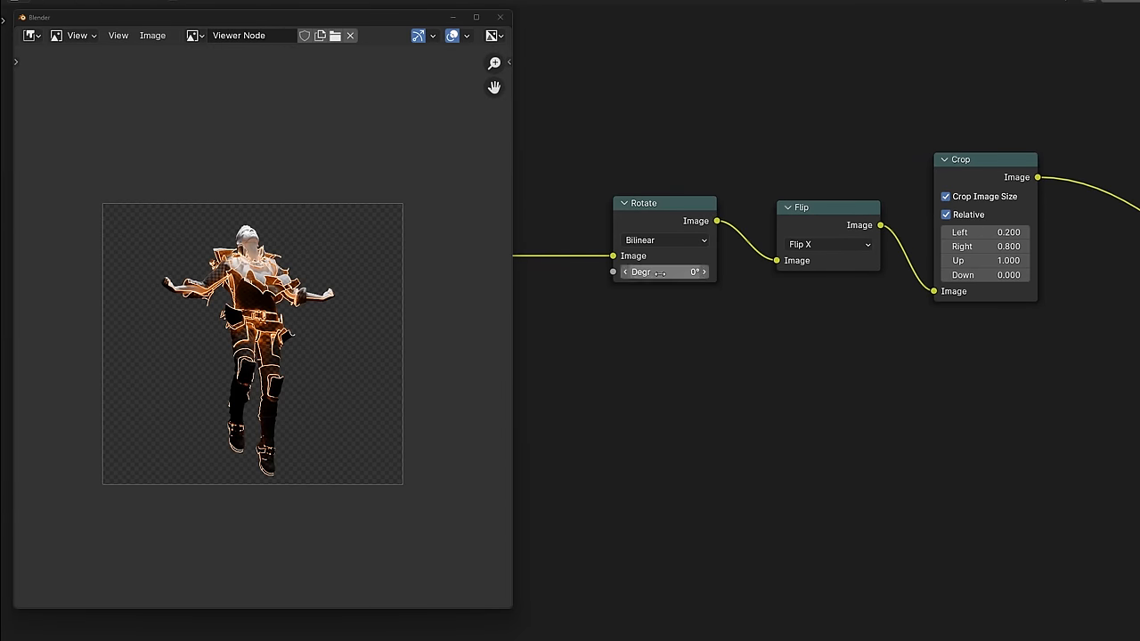
left_click_drag(664, 271, 695, 272)
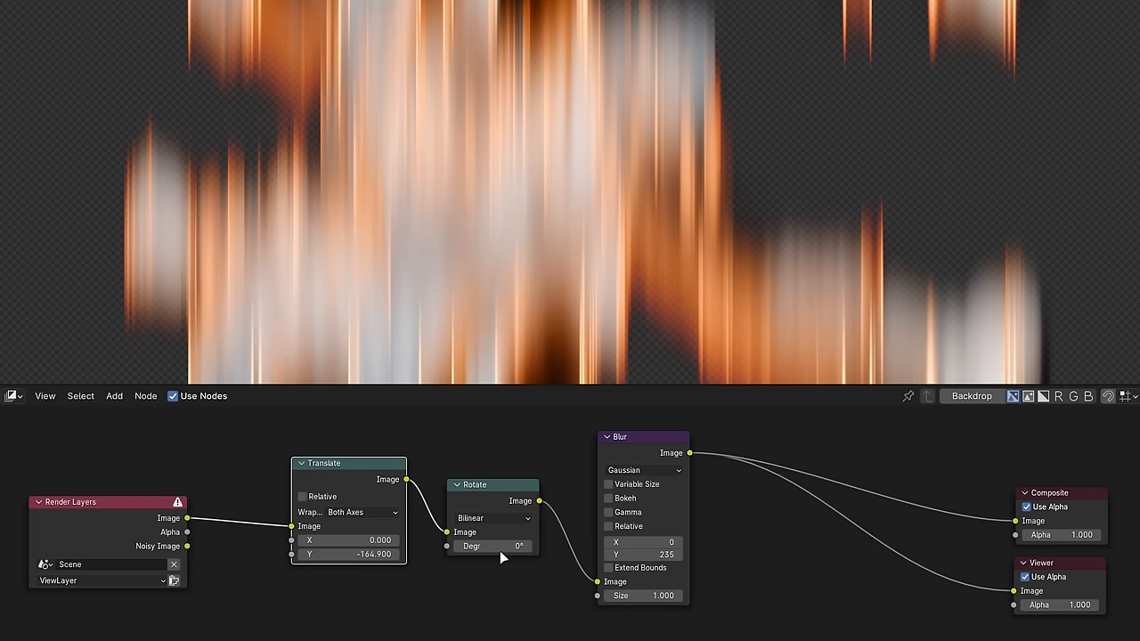
Adjust the streaked render's rotation and the Sun Beams ray length.
left_click_drag(493, 546, 454, 546)
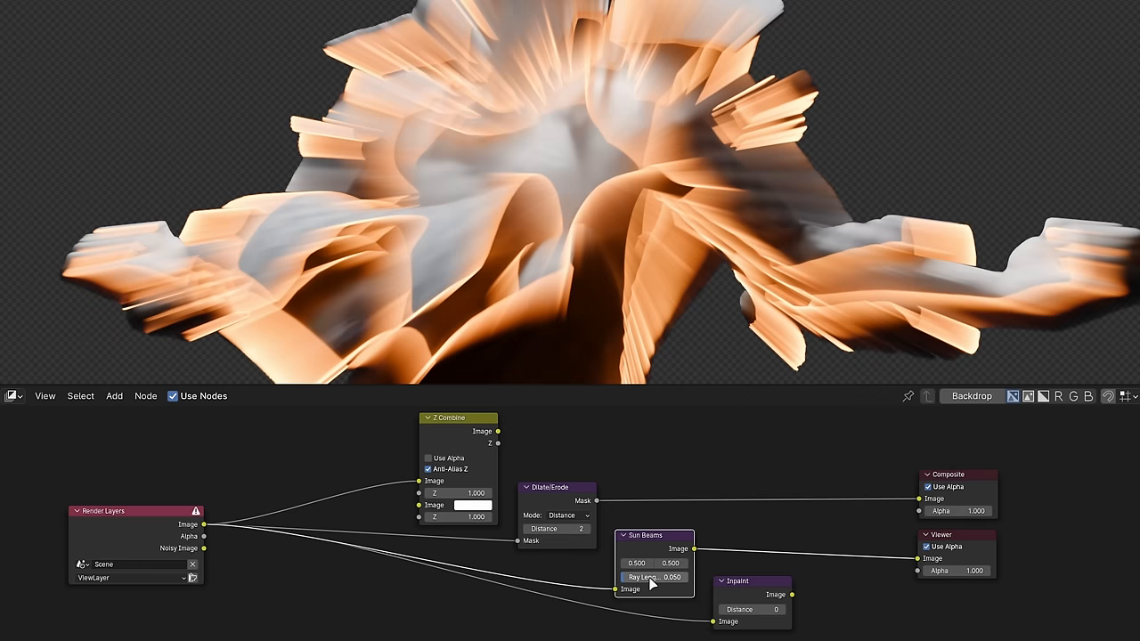
left_click_drag(641, 577, 677, 578)
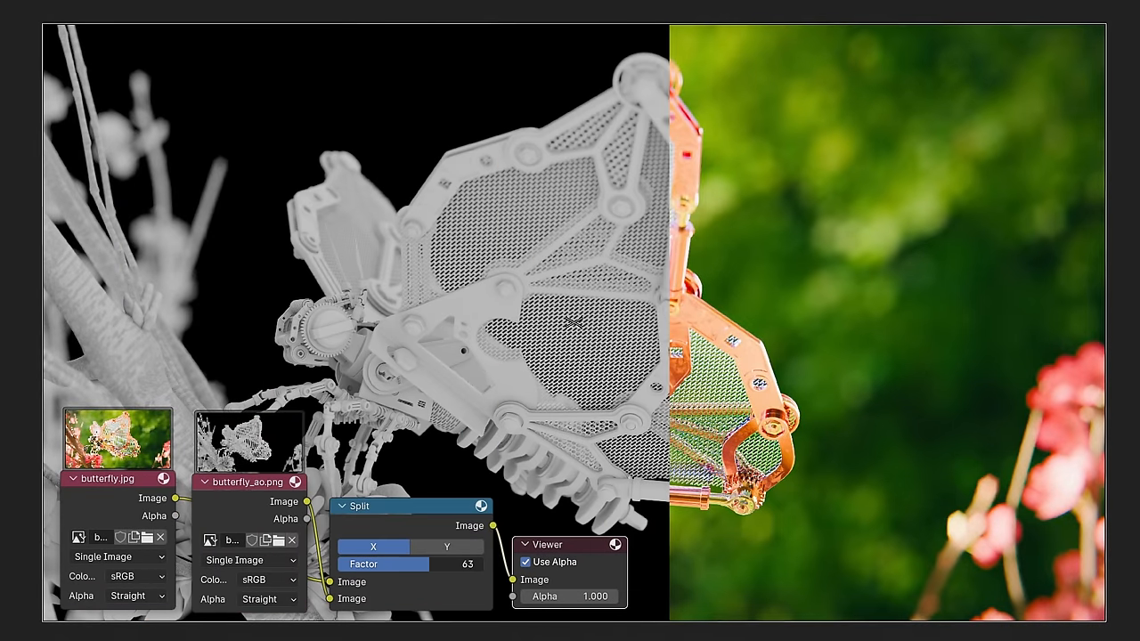
Raise the butterfly Split node factor from 63 to 80 favouring the AO render.
left_click_drag(410, 564, 392, 564)
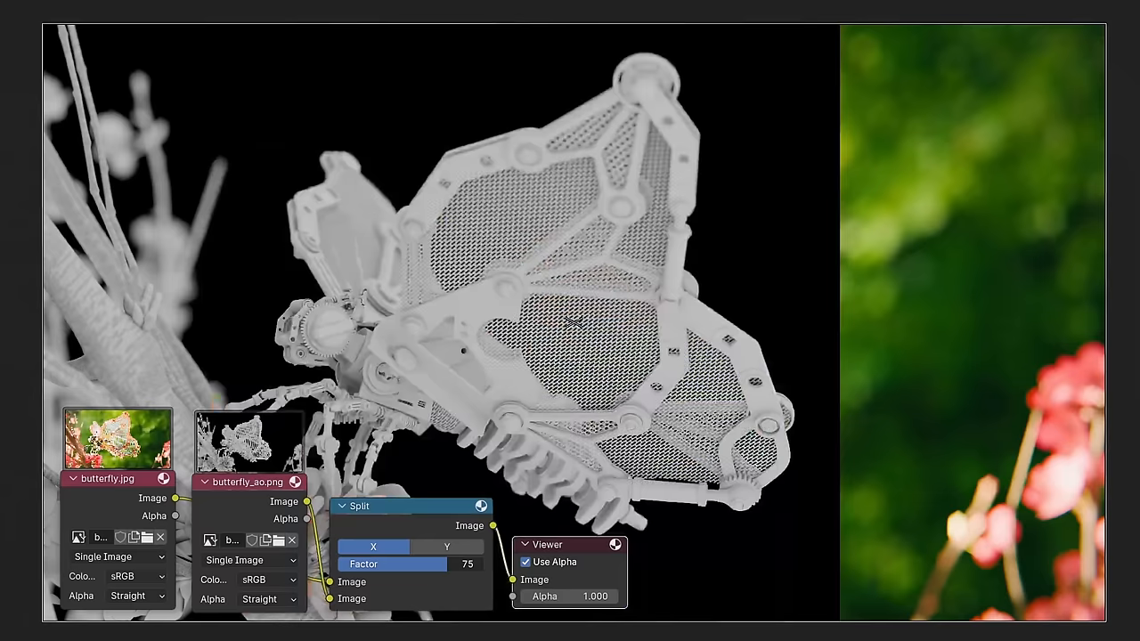
left_click_drag(401, 564, 419, 564)
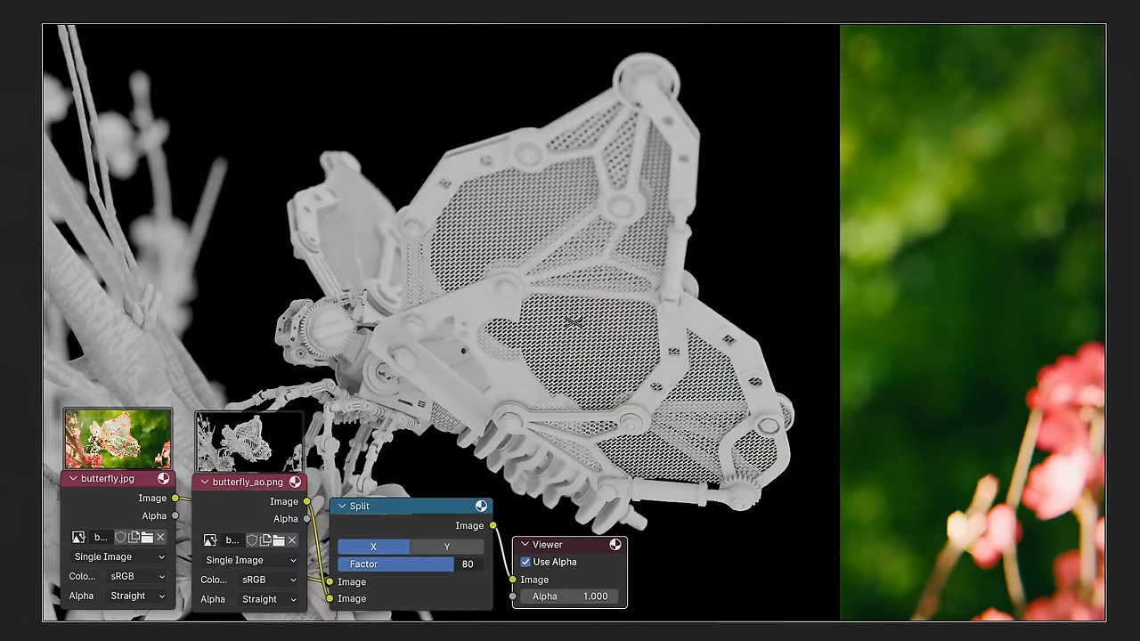
left_click(523, 10)
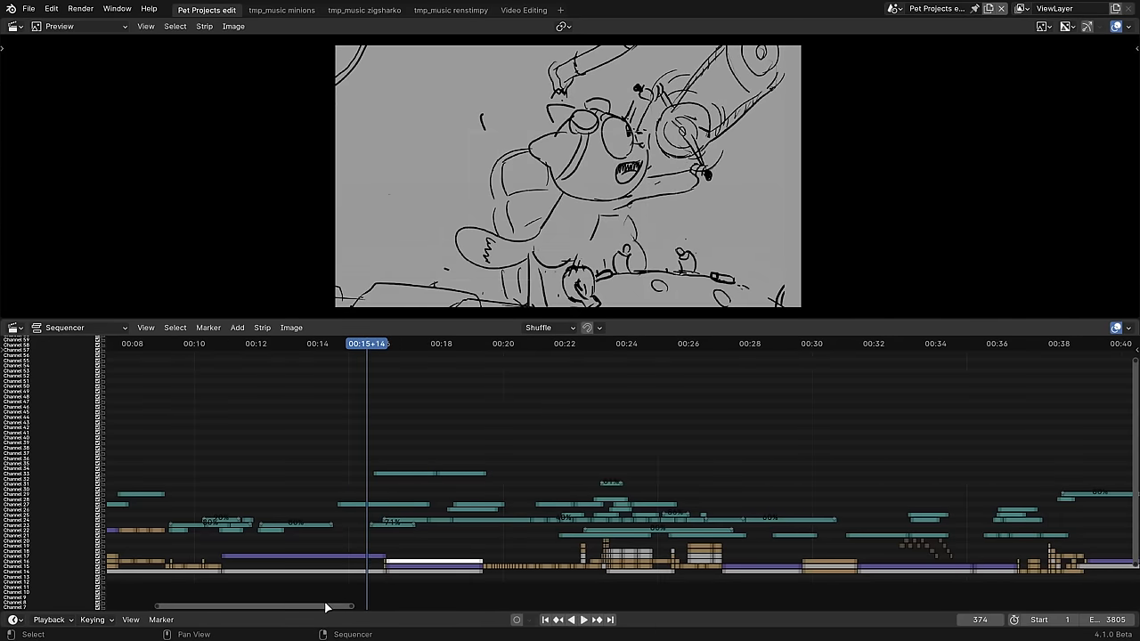
Transform strip B.0184.001 with an offset, −17.1° rotation and crop in the Strip sidebar.
scroll("right", 3)
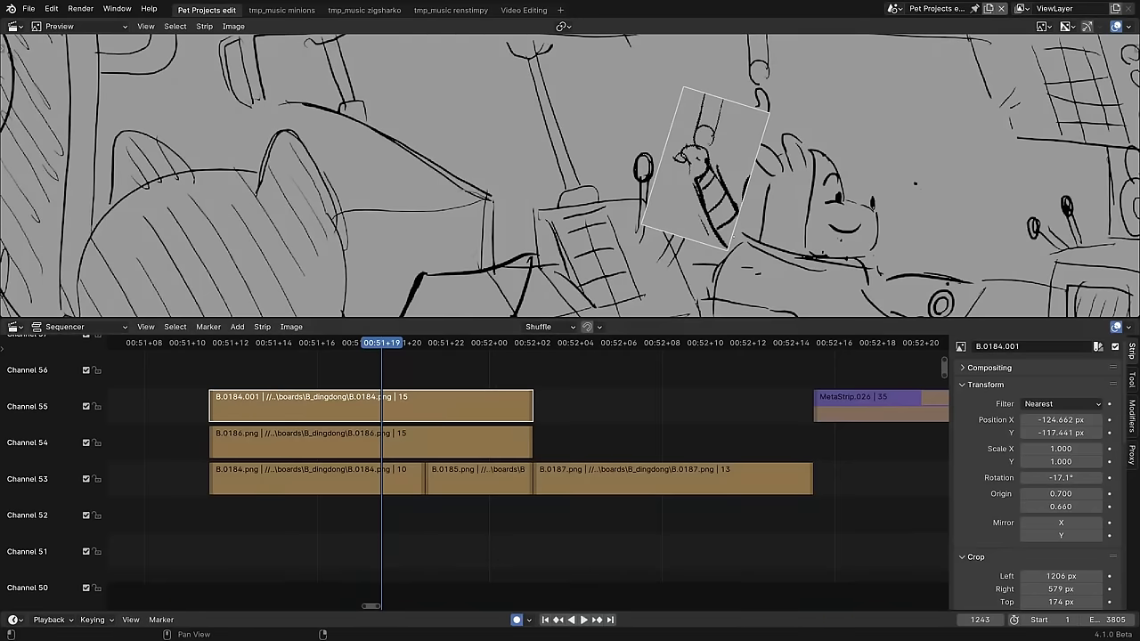
left_click(1060, 404)
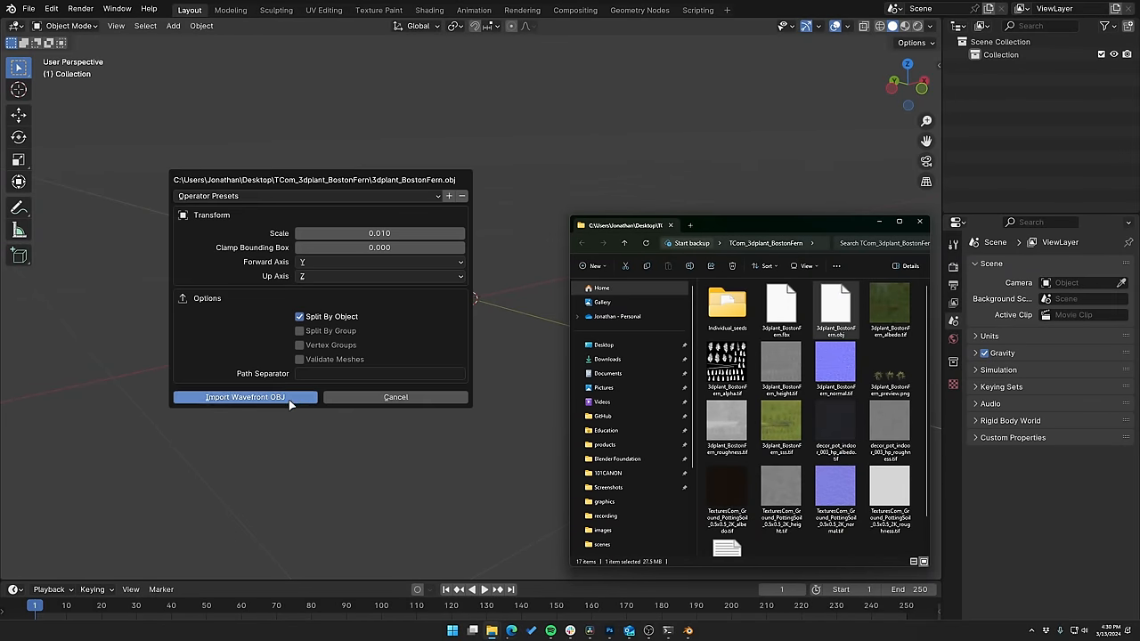
Confirm the Wavefront OBJ import to bring in three Boston fern objects at 0.01 scale.
left_click(244, 397)
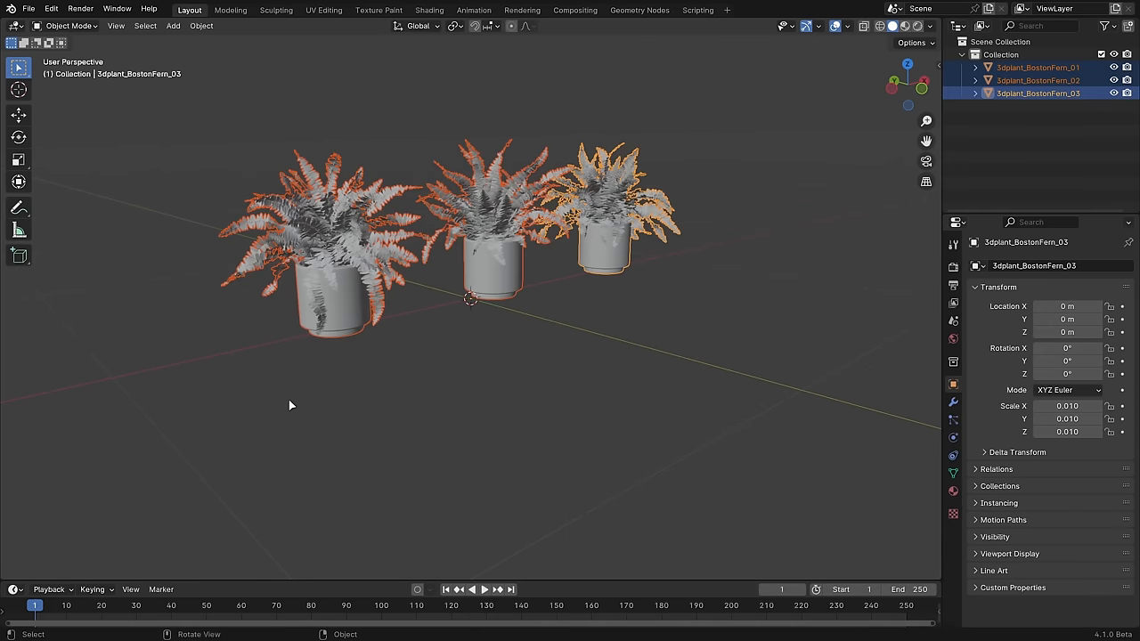